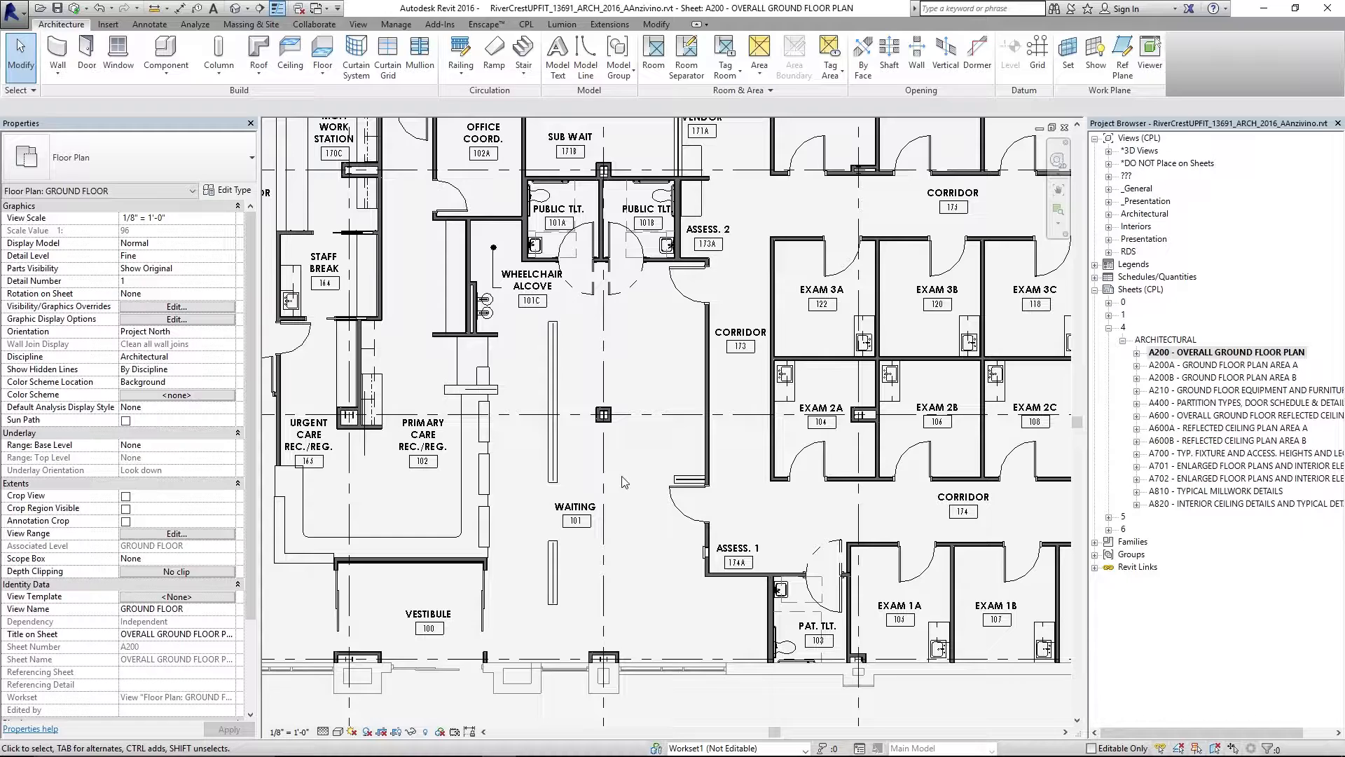
mouse_move(646, 509)
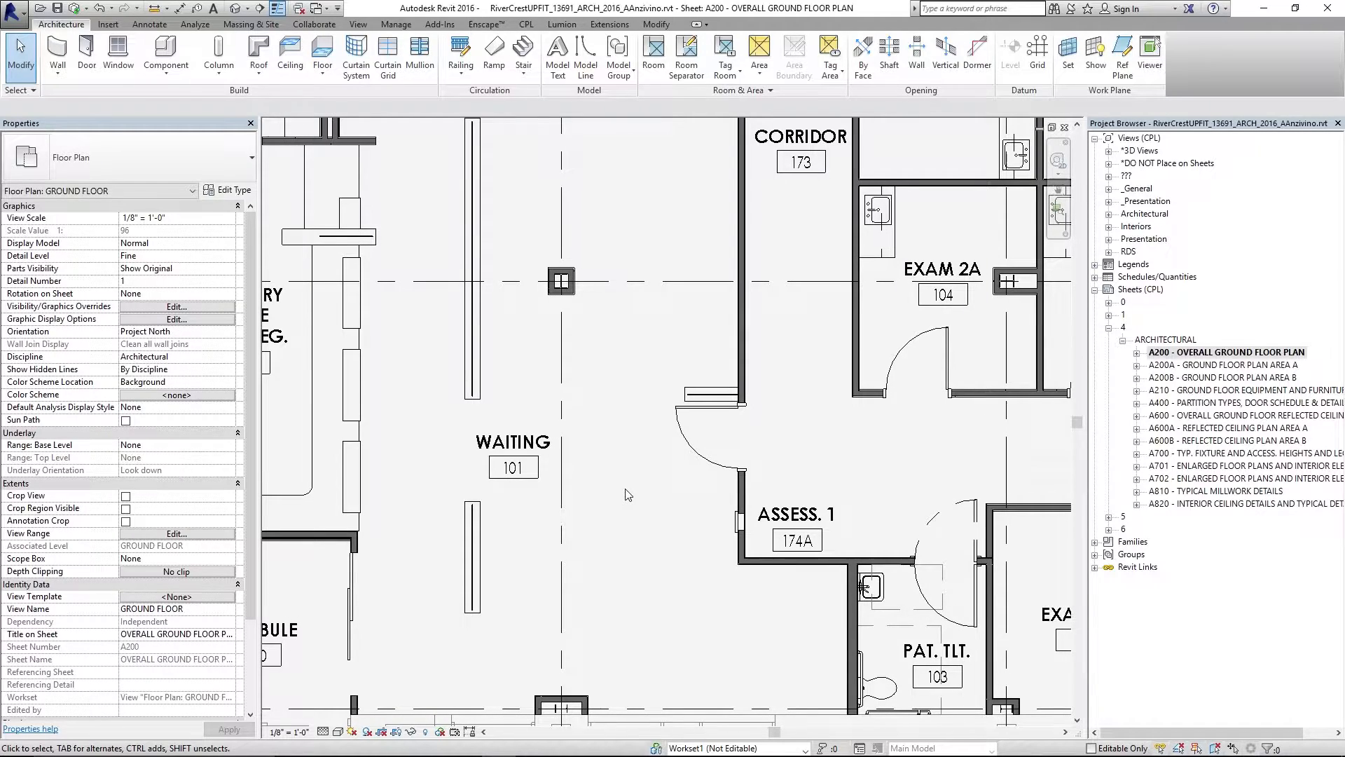
mouse_move(647, 431)
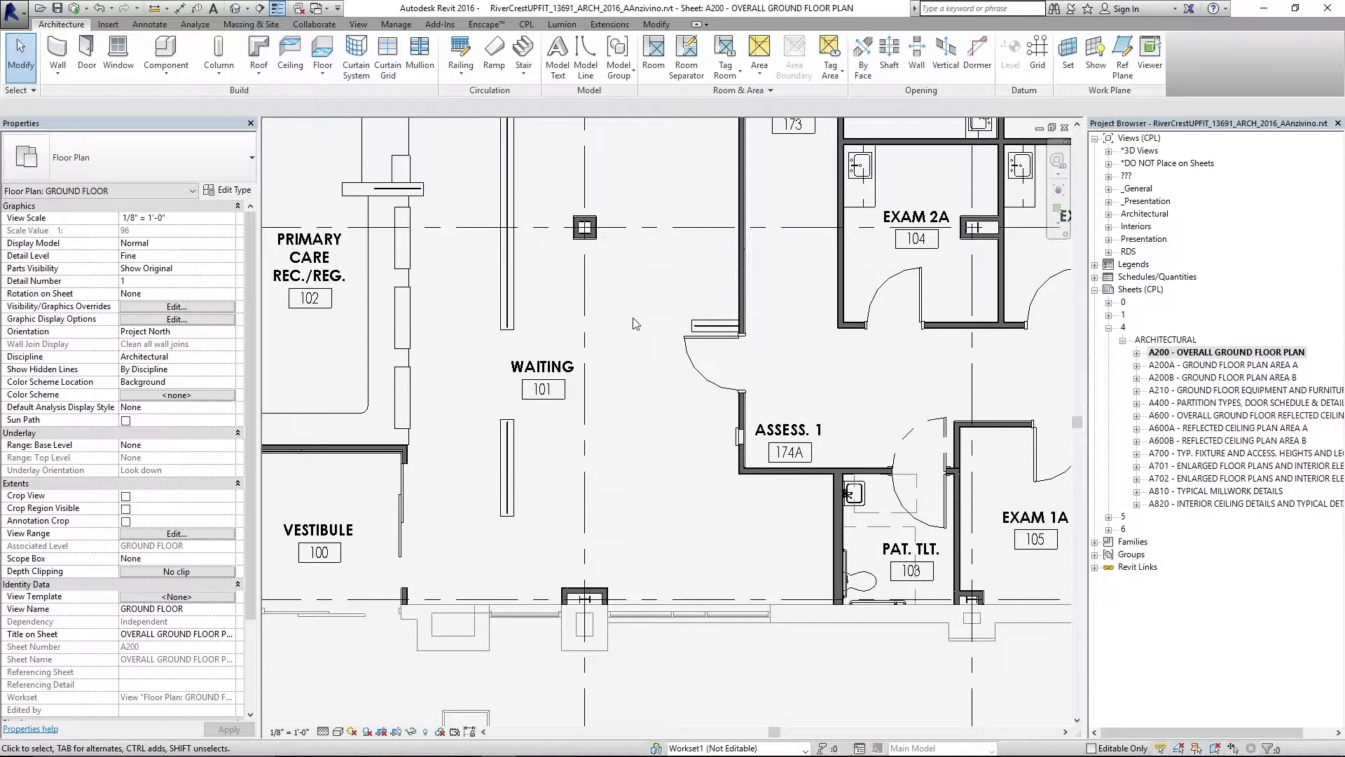
mouse_move(639, 482)
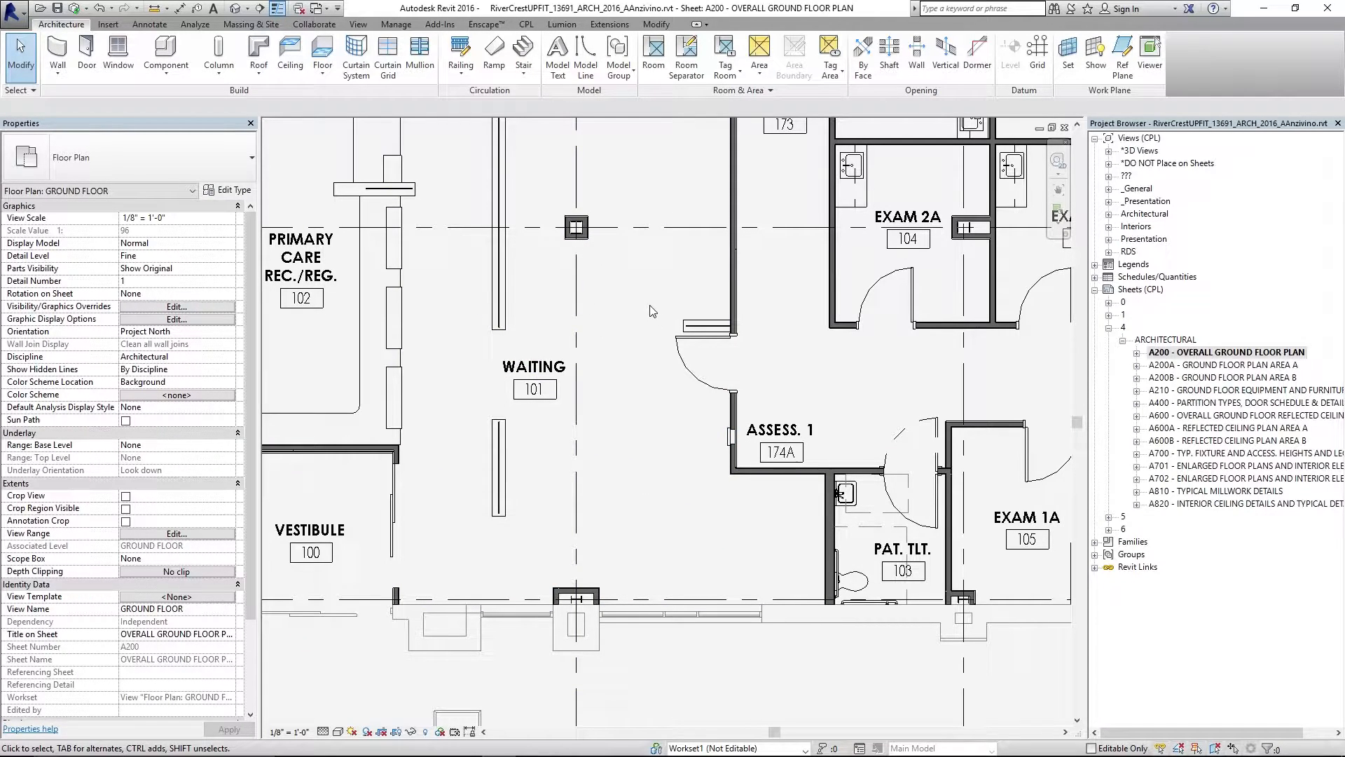
mouse_move(631, 286)
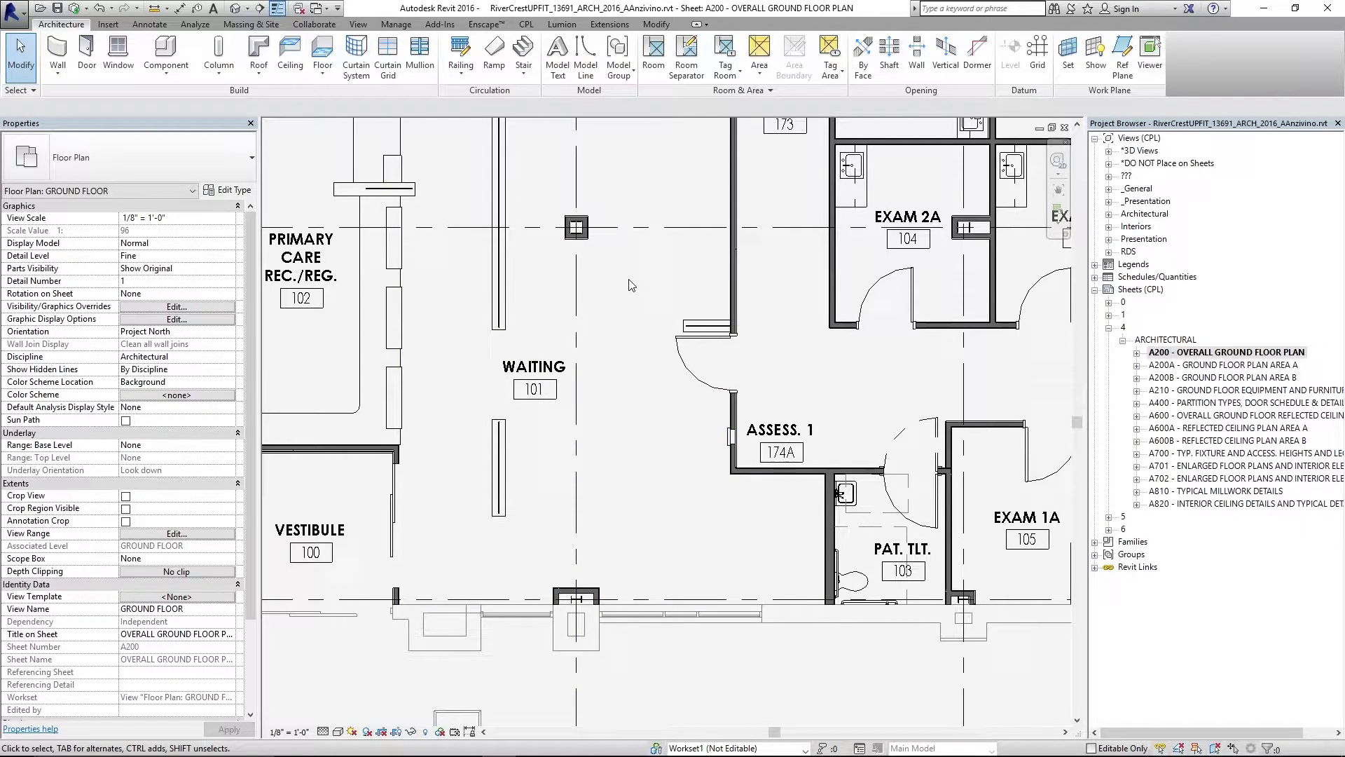
mouse_move(600, 301)
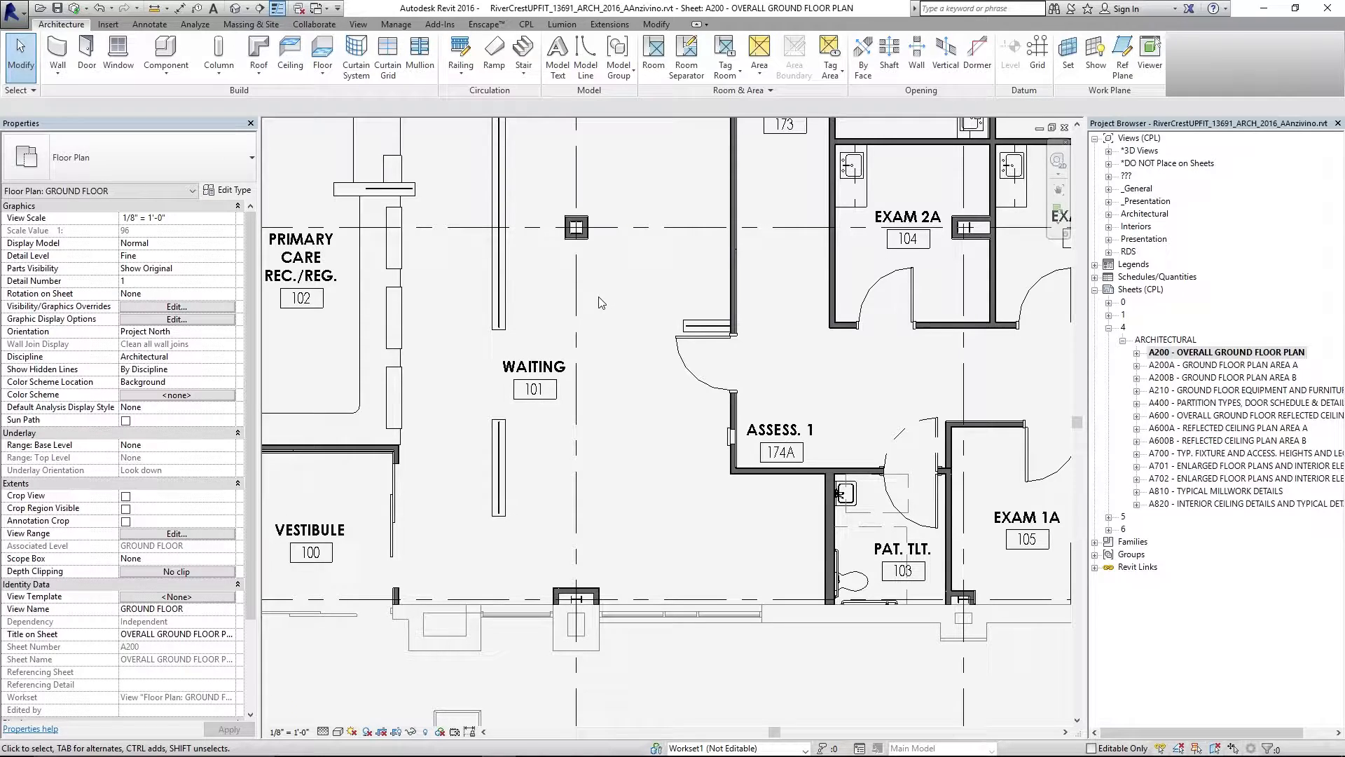
mouse_move(251, 23)
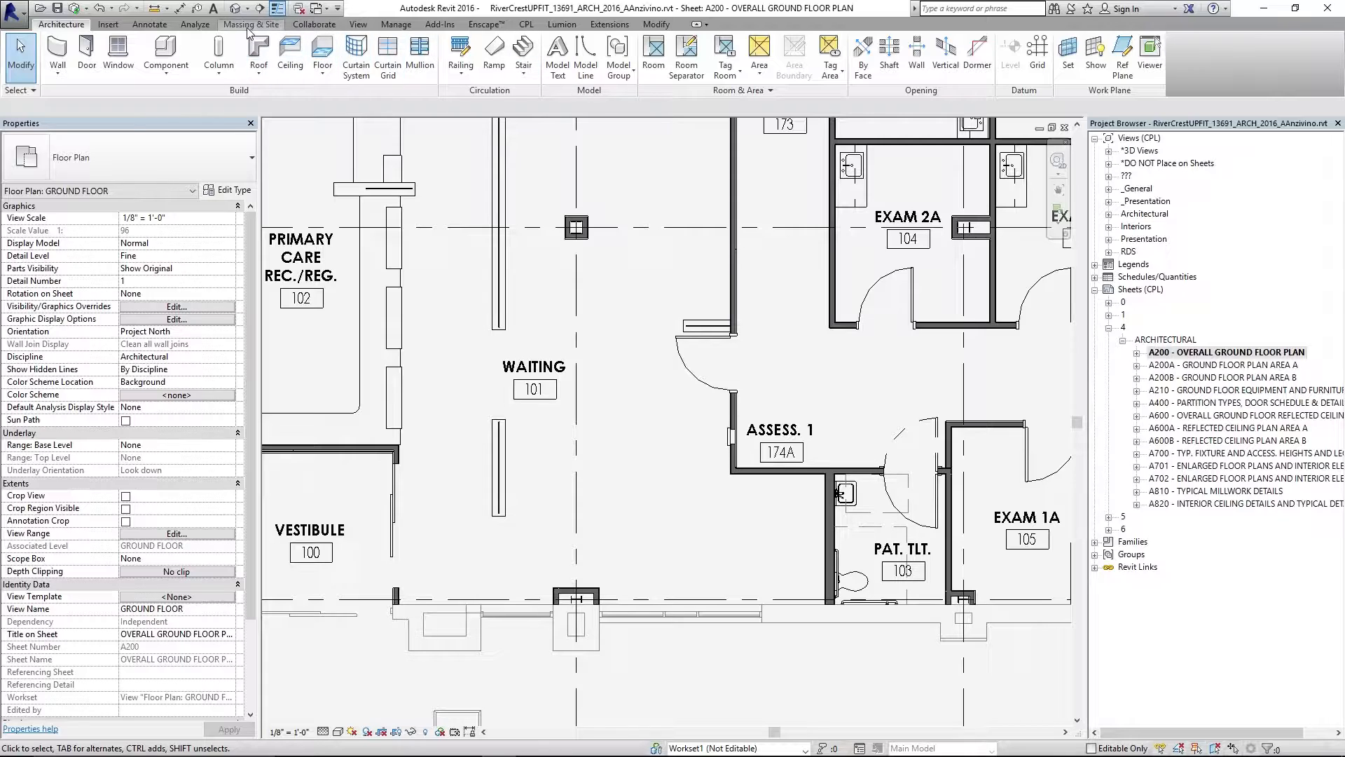
- Open sheet A600, the overall ground floor reflected ceiling plan, from the Project Browser
click(149, 24)
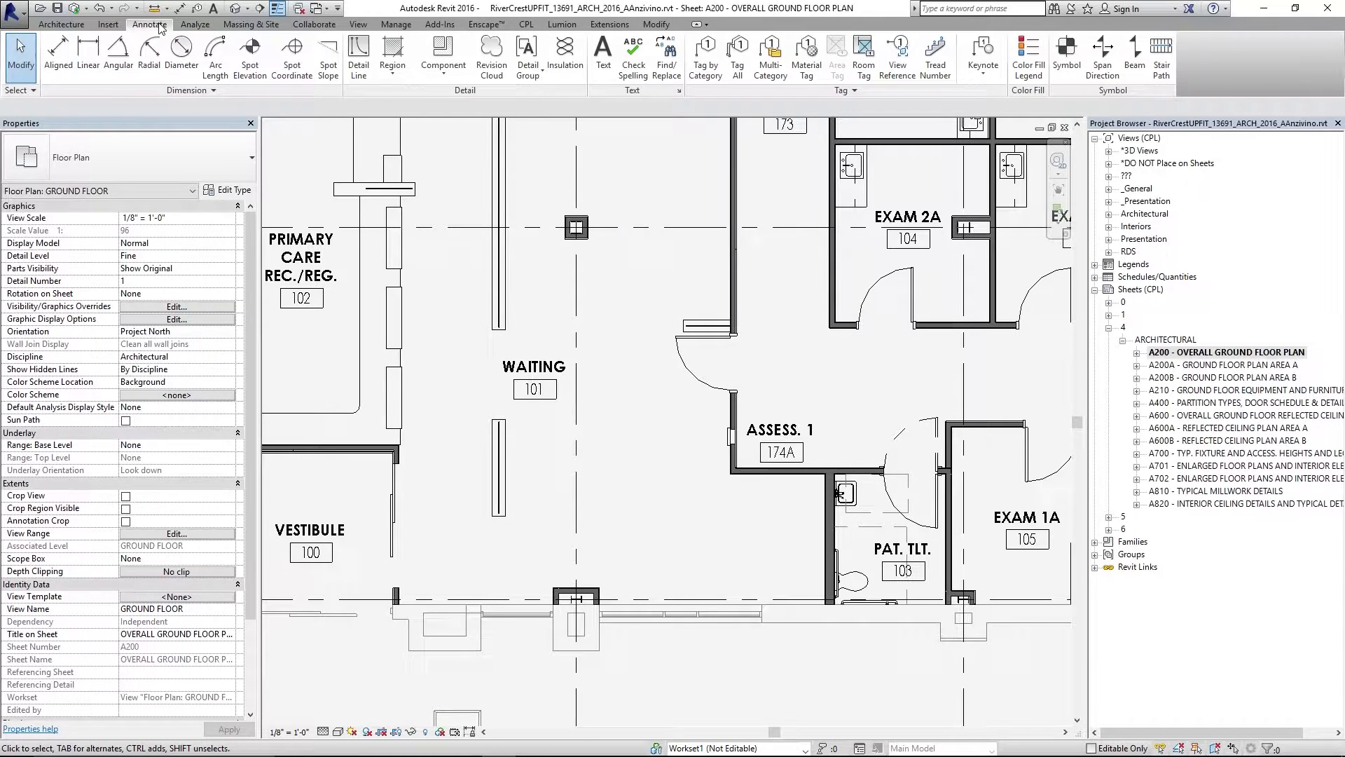
click(61, 24)
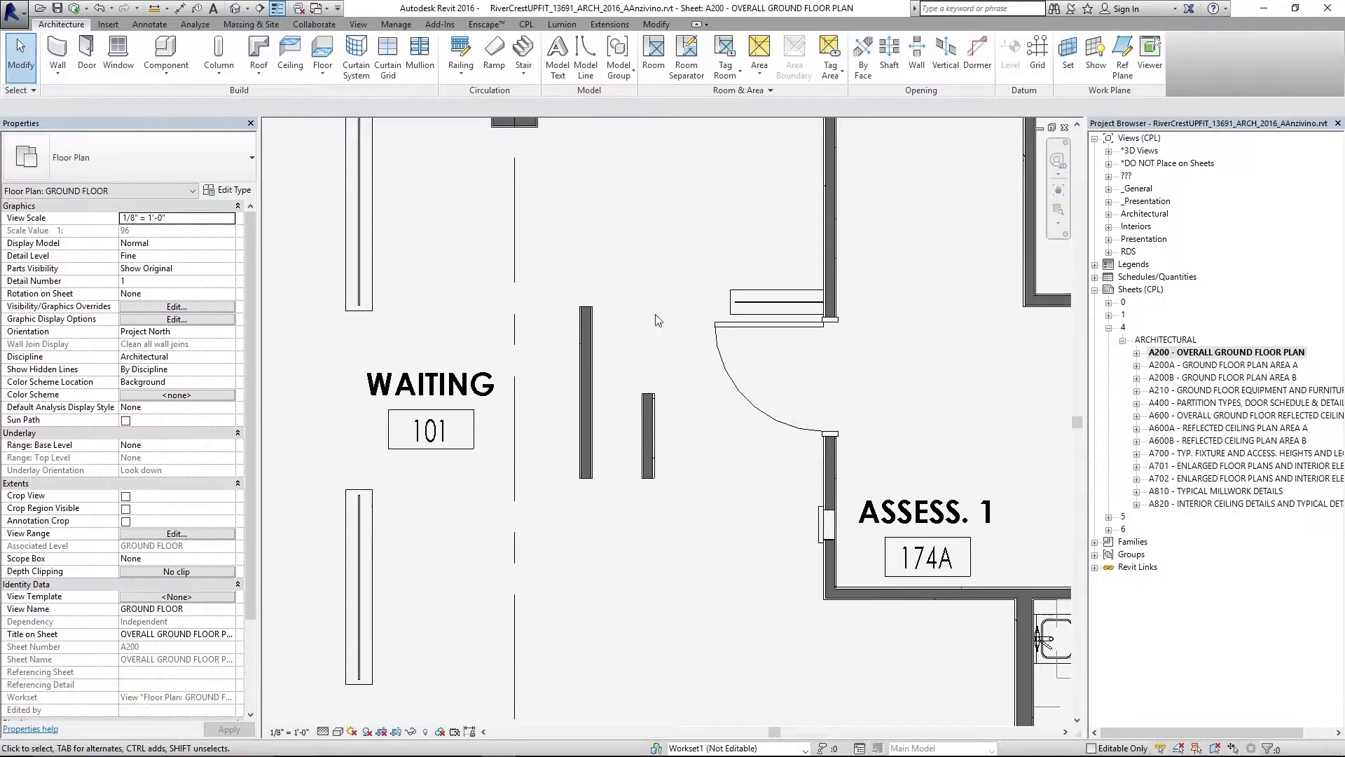
click(646, 433)
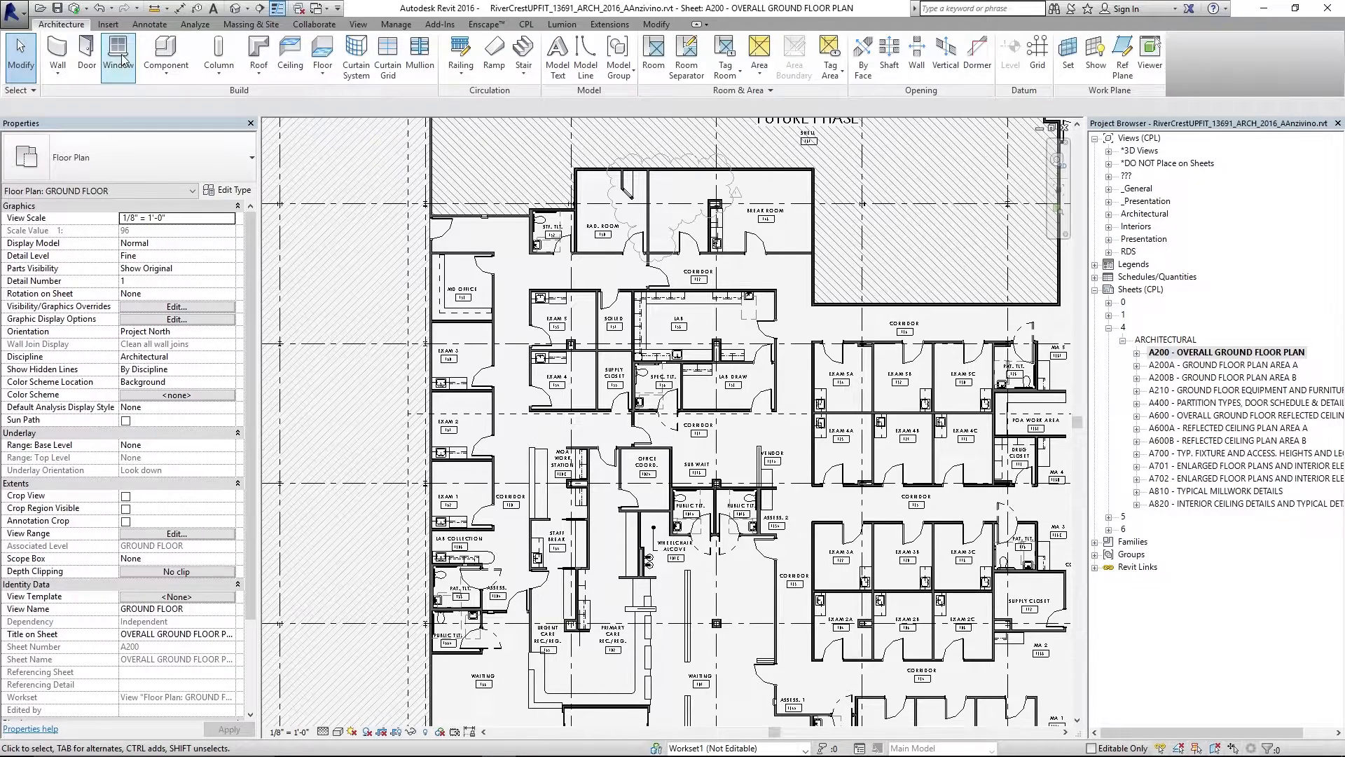
mouse_move(257, 47)
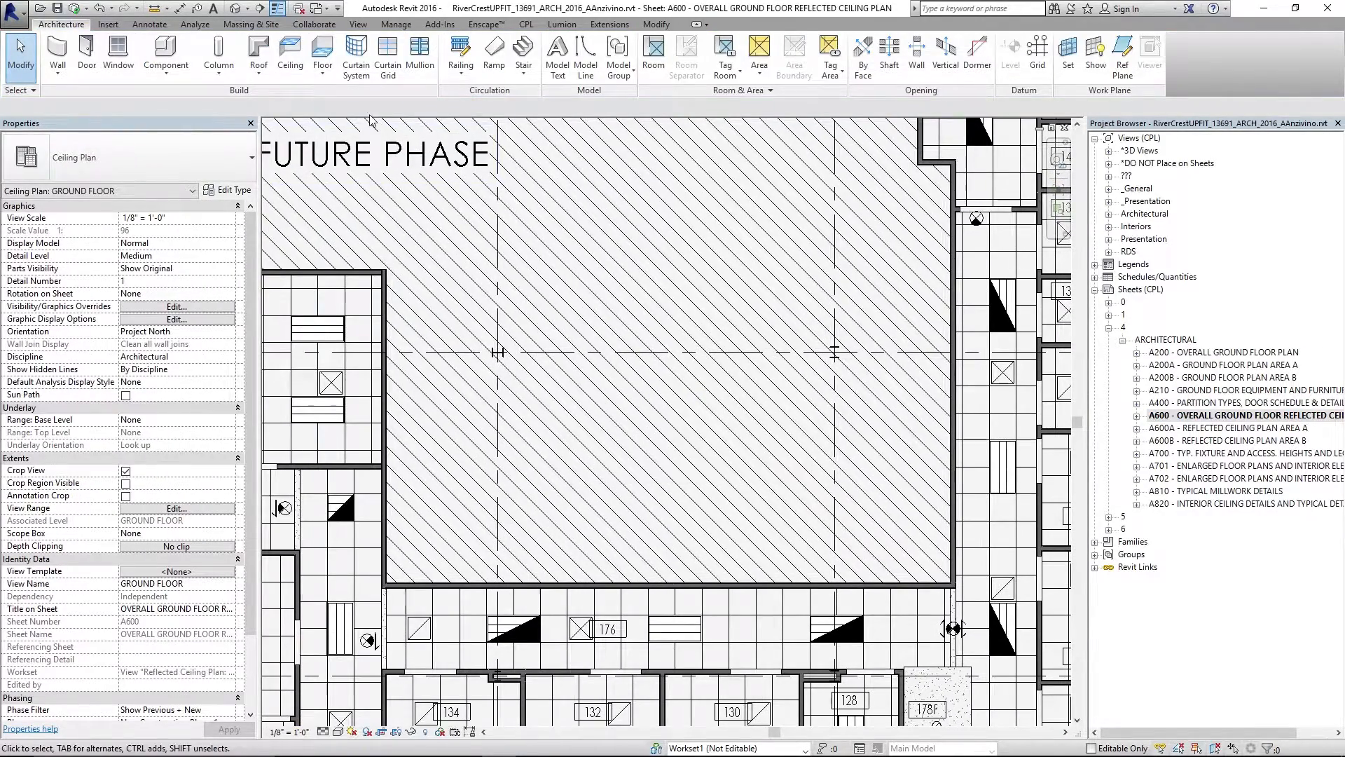
mouse_move(290, 51)
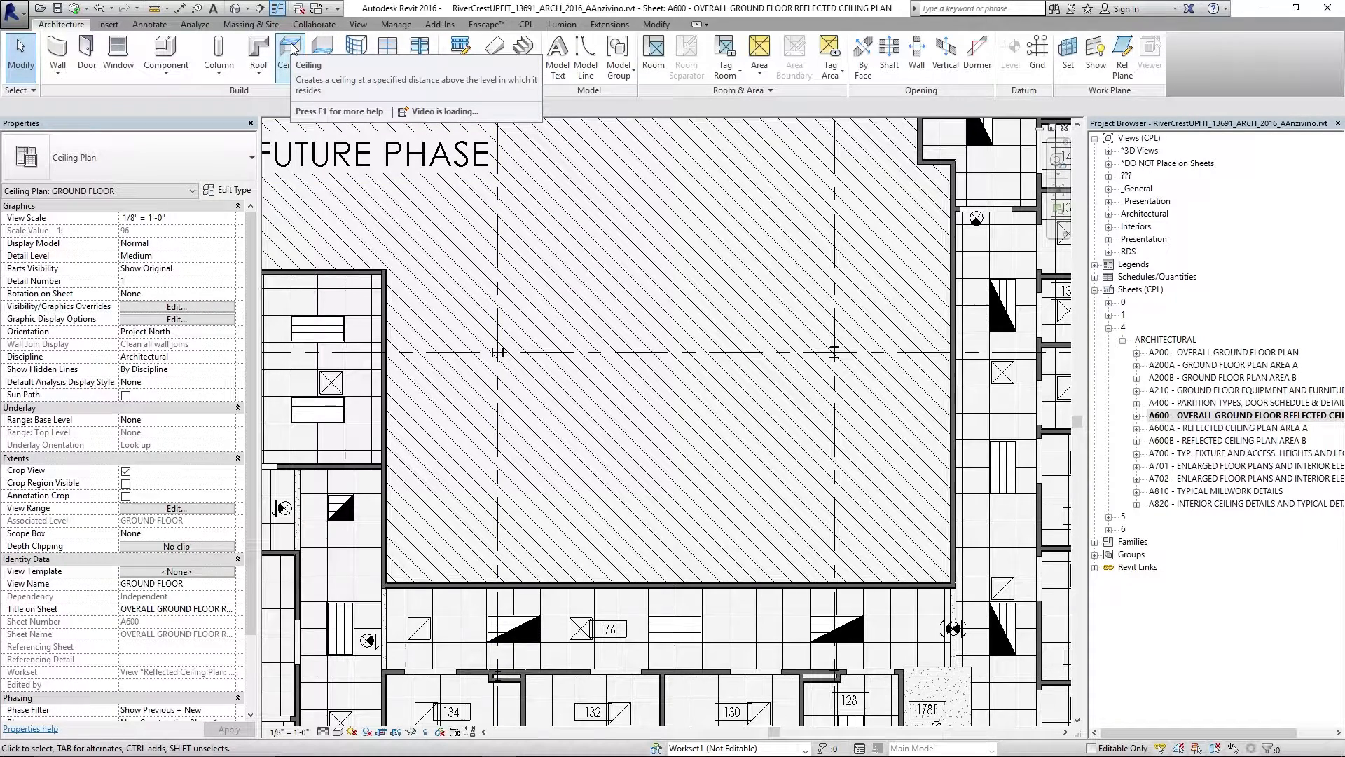
- Place an automatic ceiling inside the small bounded square in the Future Phase area
click(293, 52)
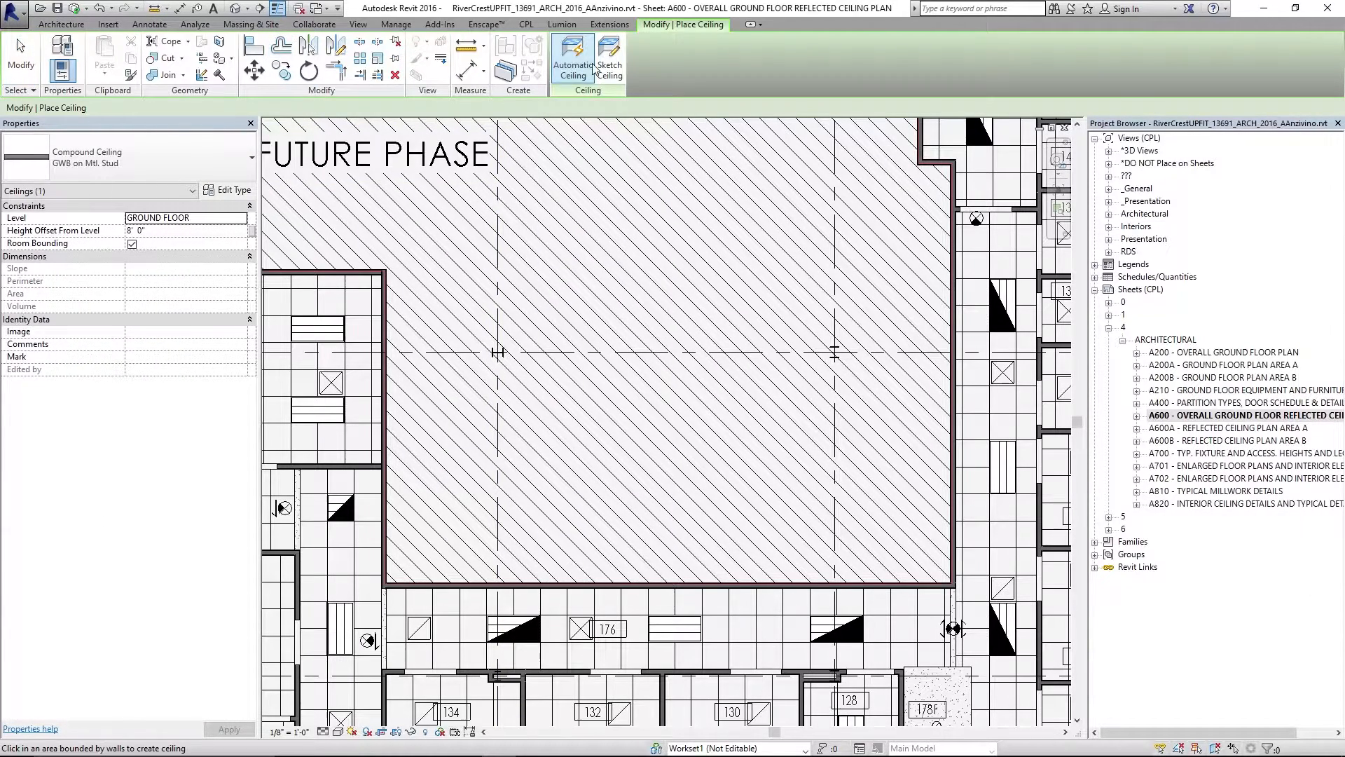
click(609, 58)
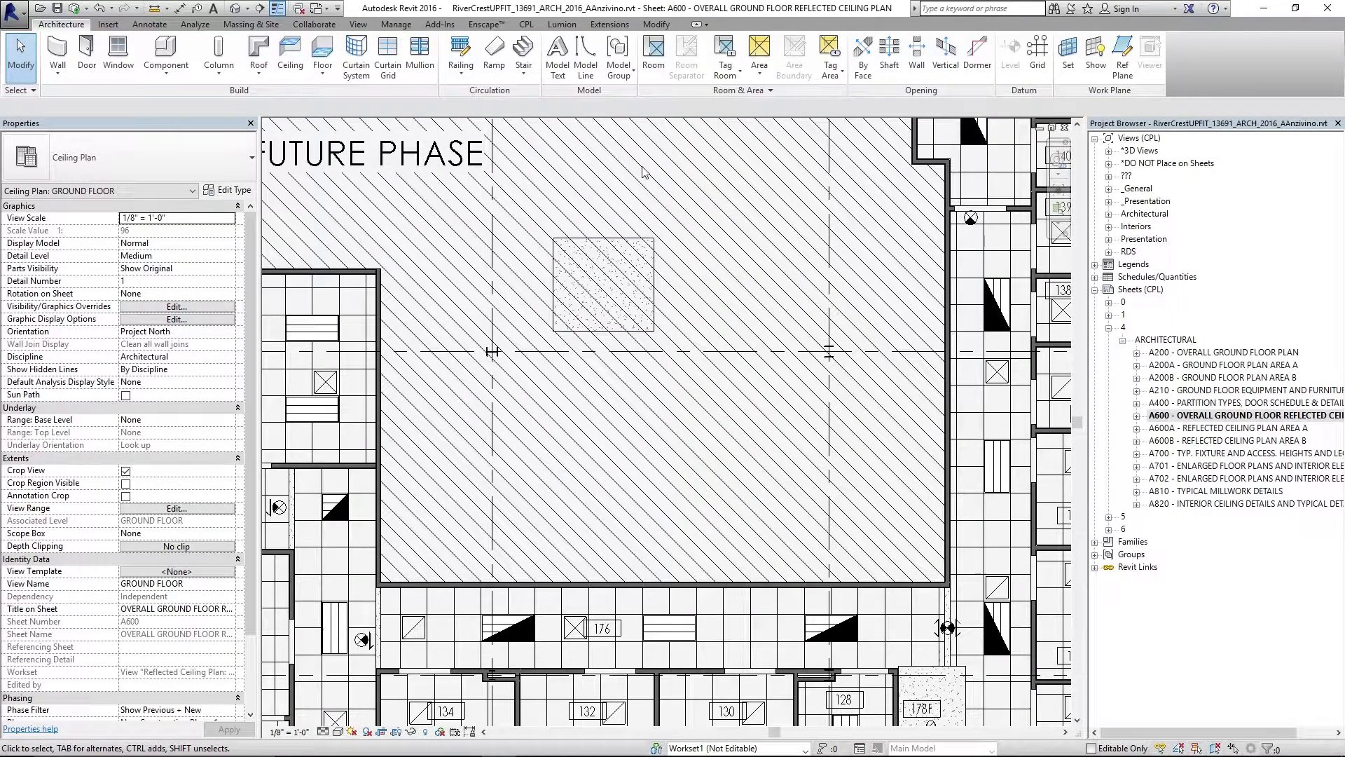
mouse_move(702, 268)
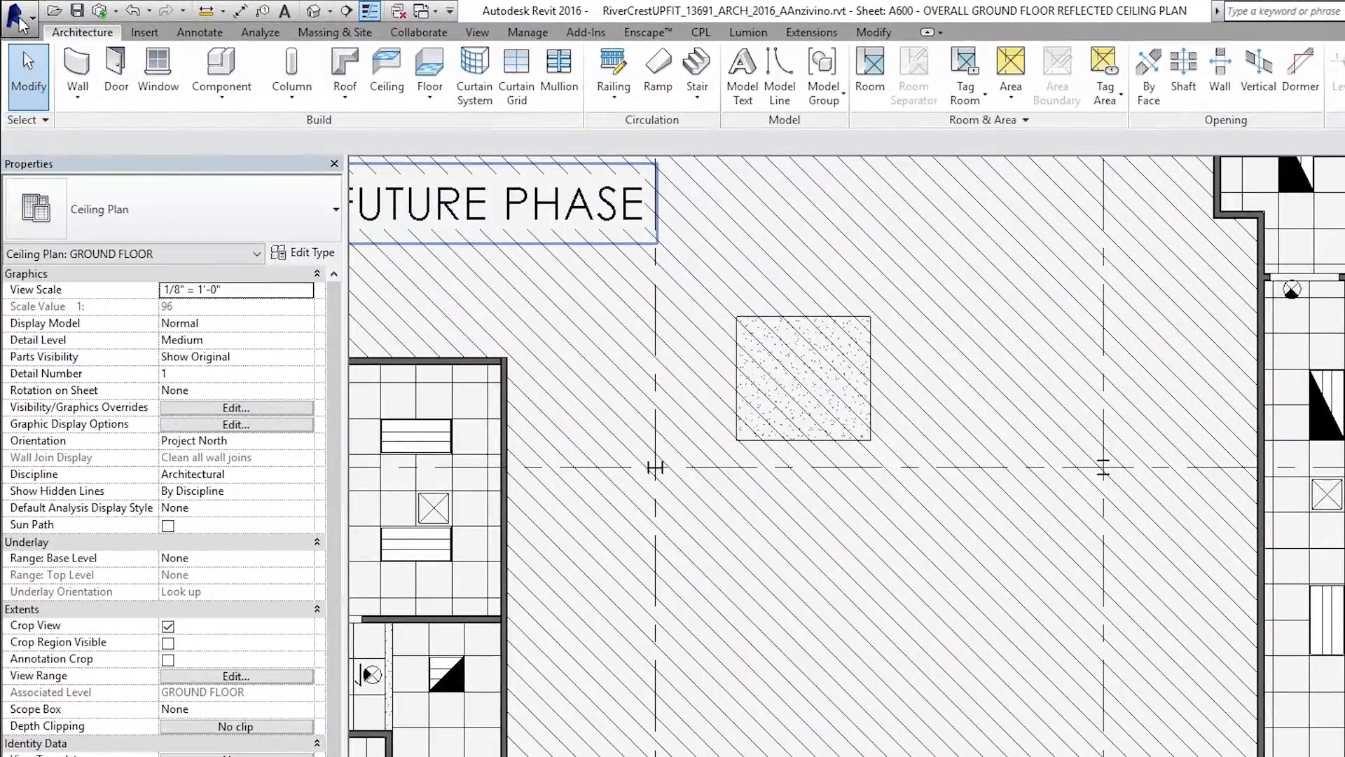
- Reach the Keyboard Shortcuts list through Options > User Interface > Customize
click(18, 14)
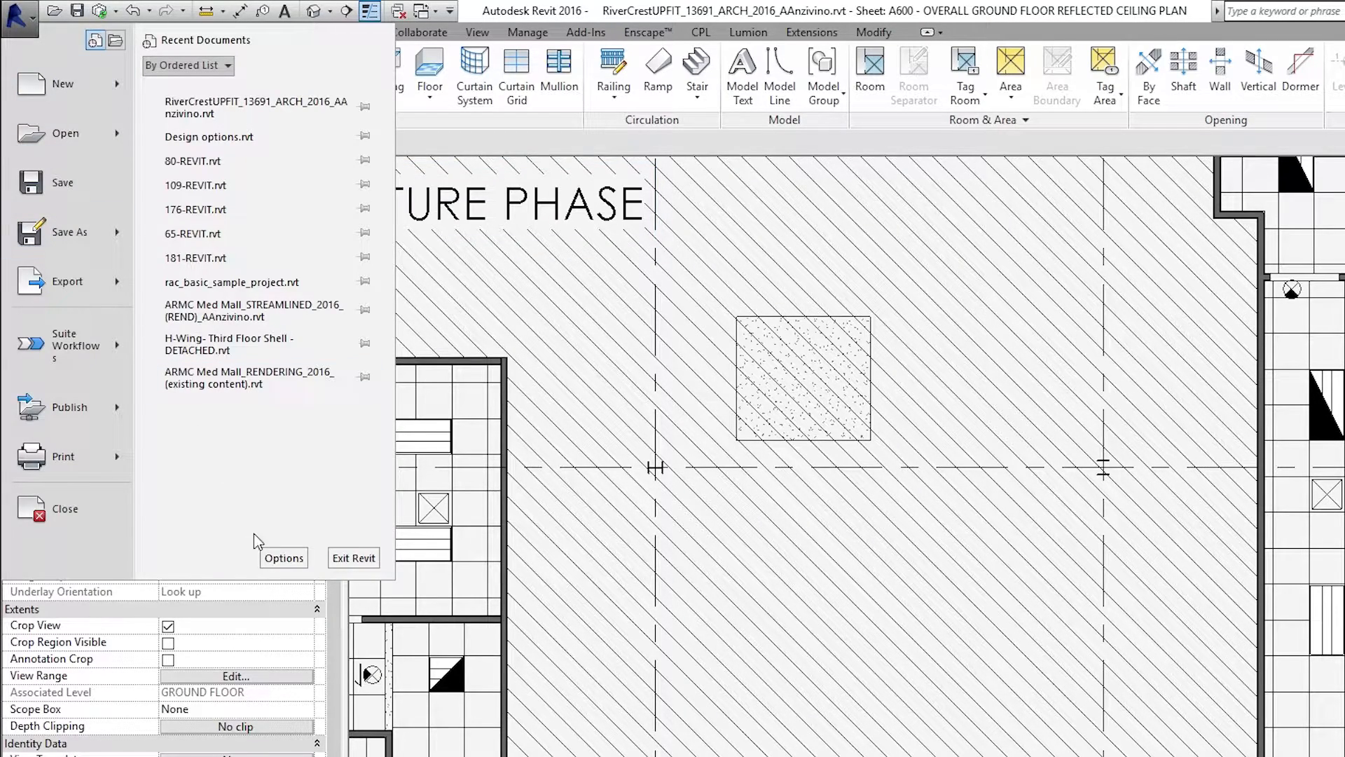
click(283, 558)
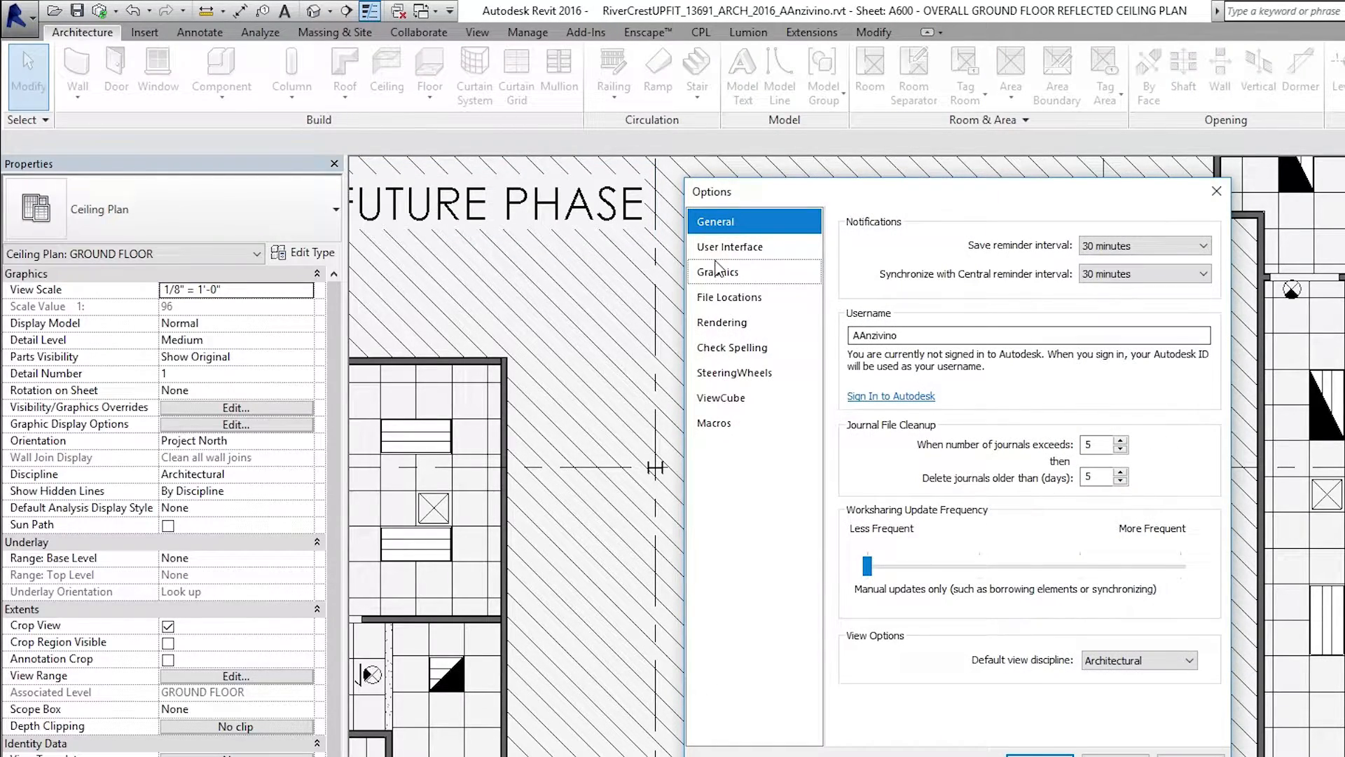
click(728, 248)
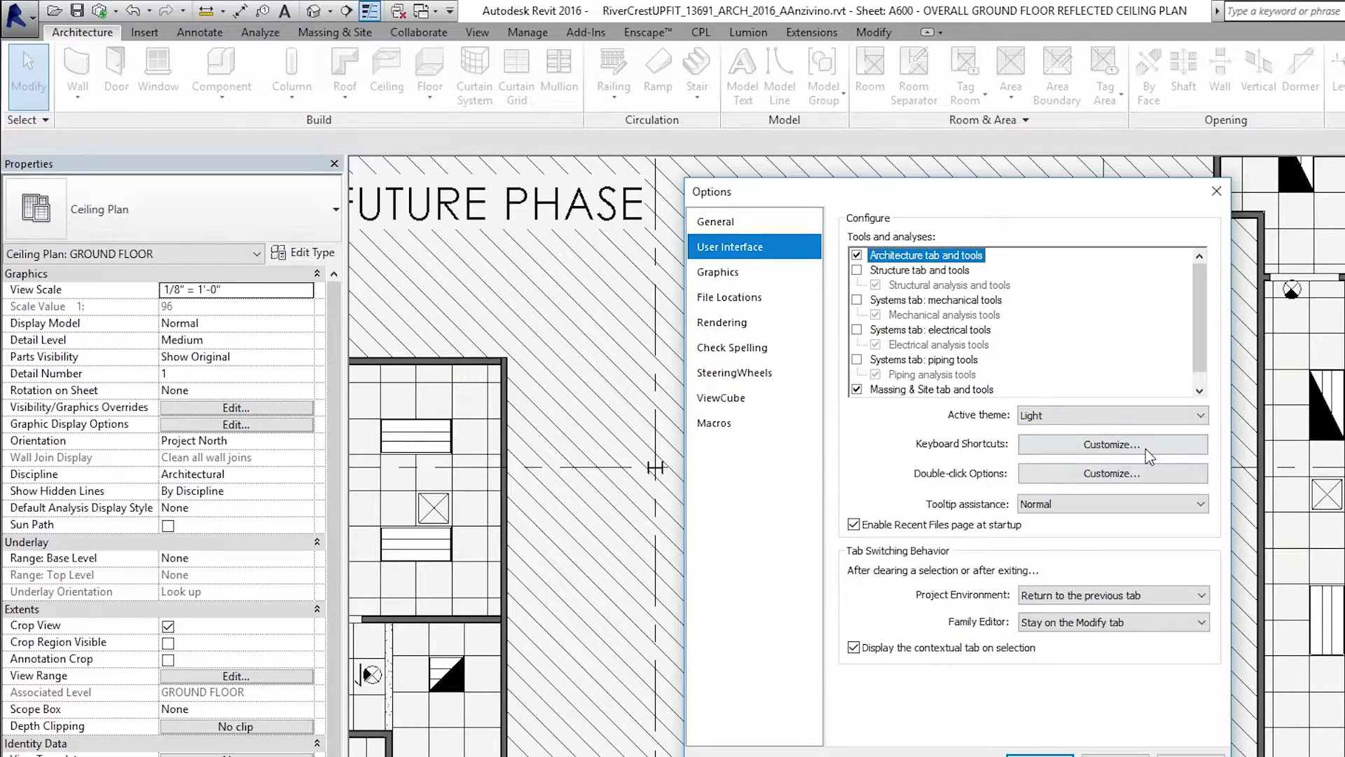
click(1111, 443)
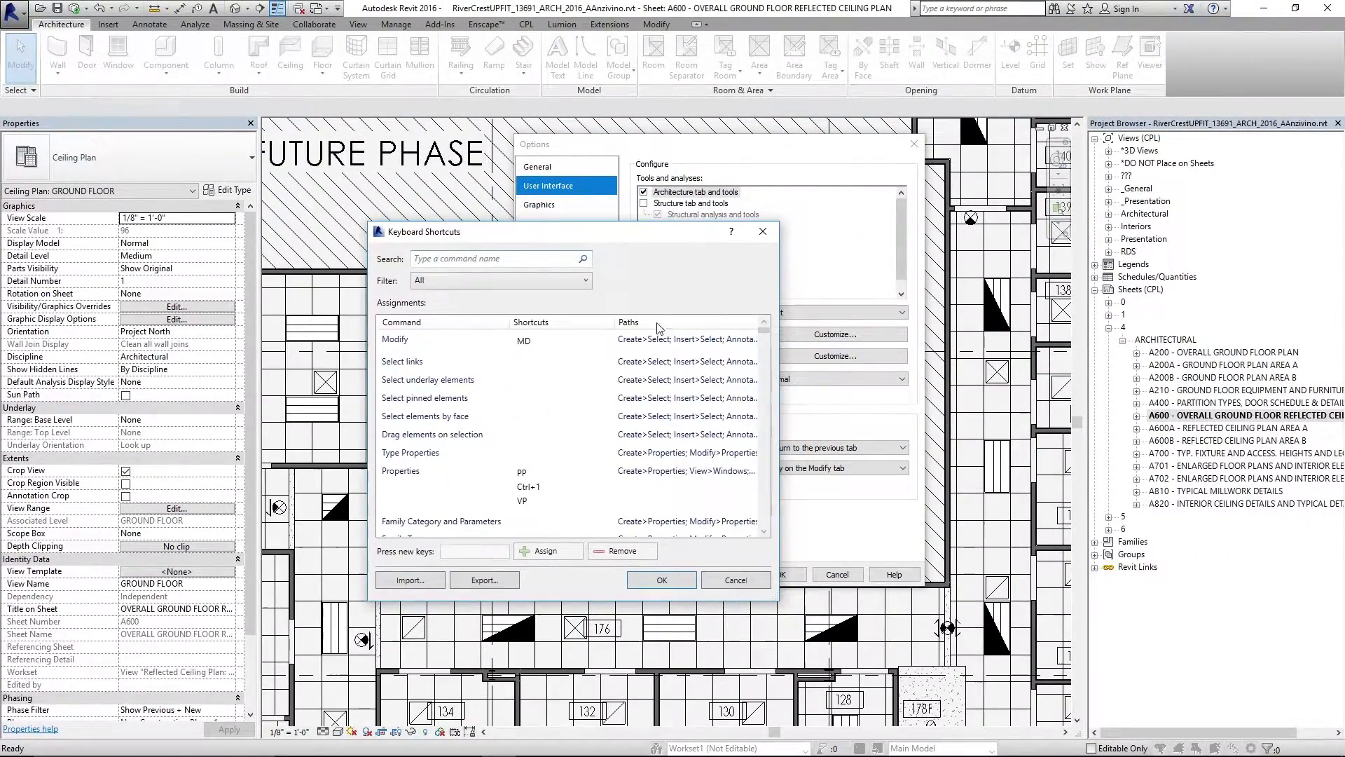
mouse_move(761, 232)
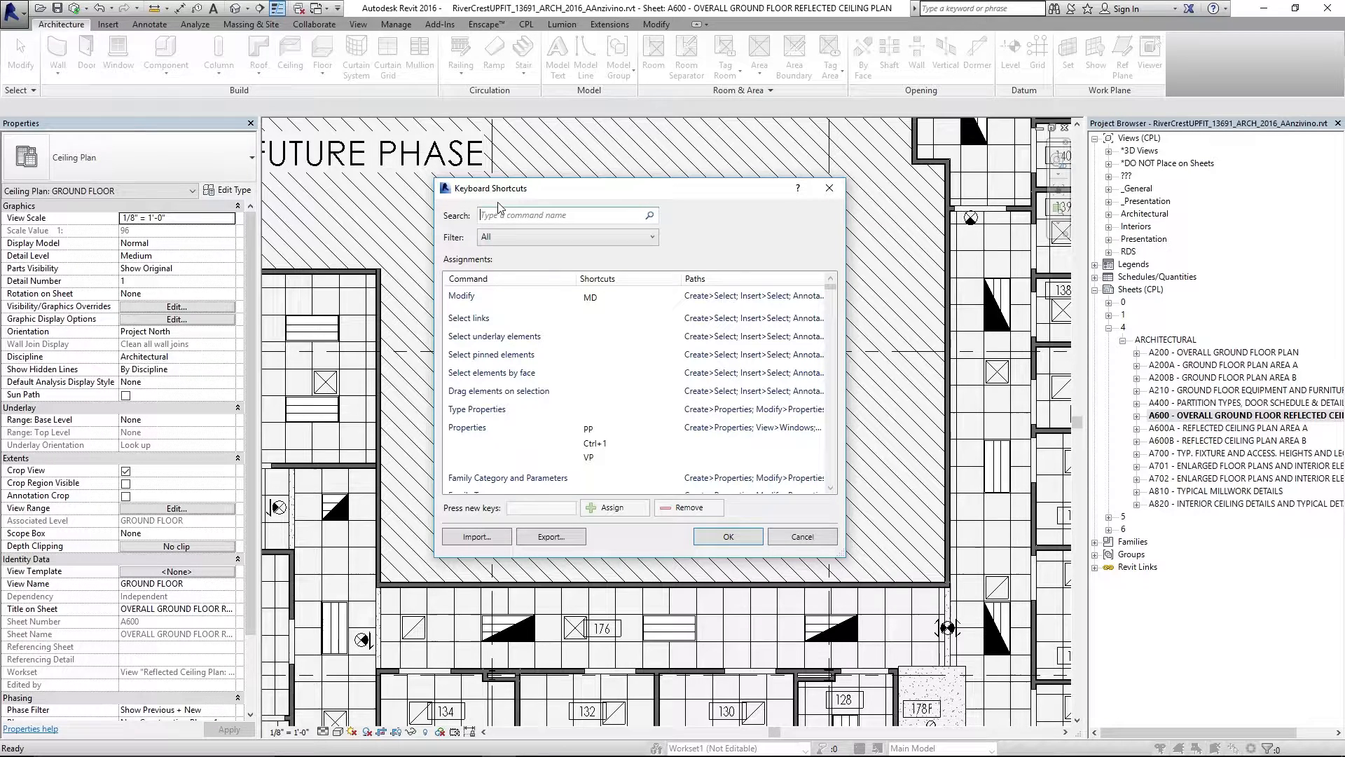
- Search 'ce', select Ceiling: Automatic Ceiling and assign it the shortcut CE
text(ceil)
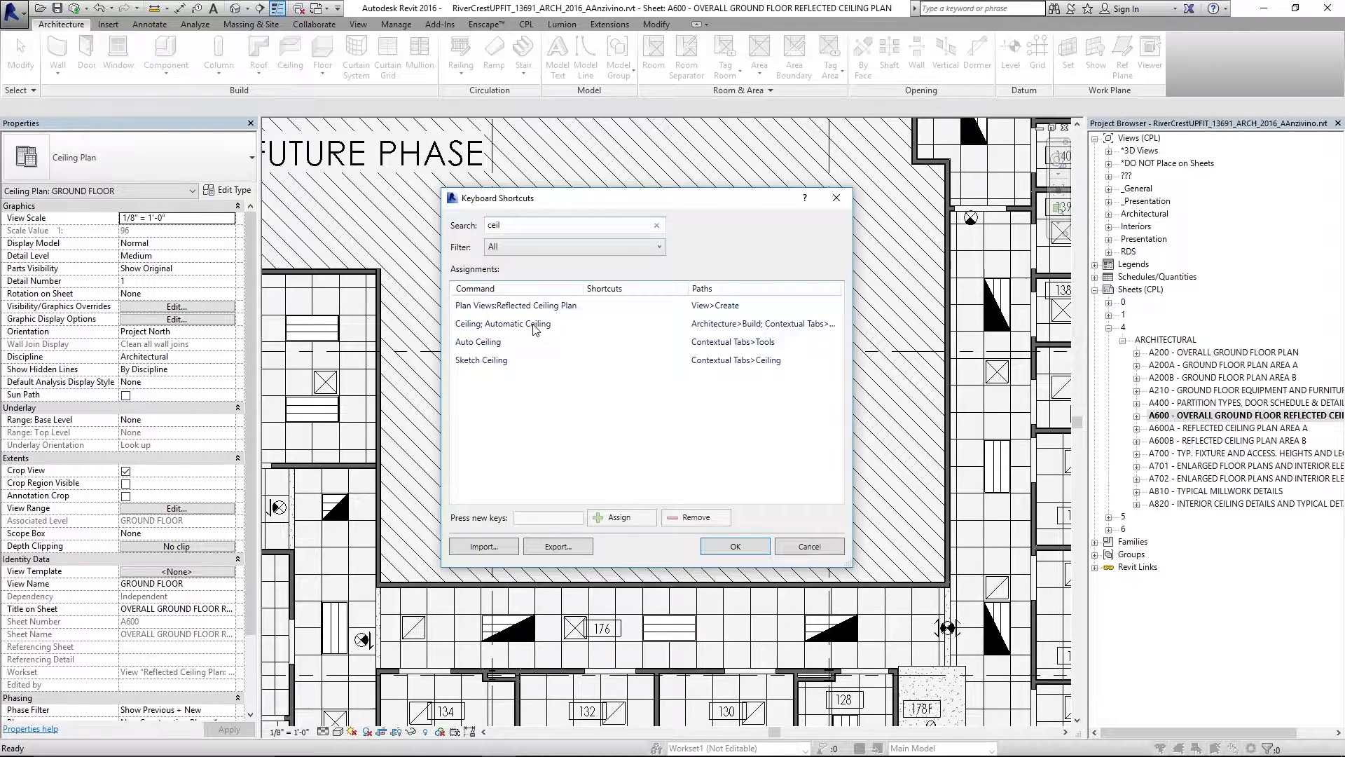
mouse_move(688, 339)
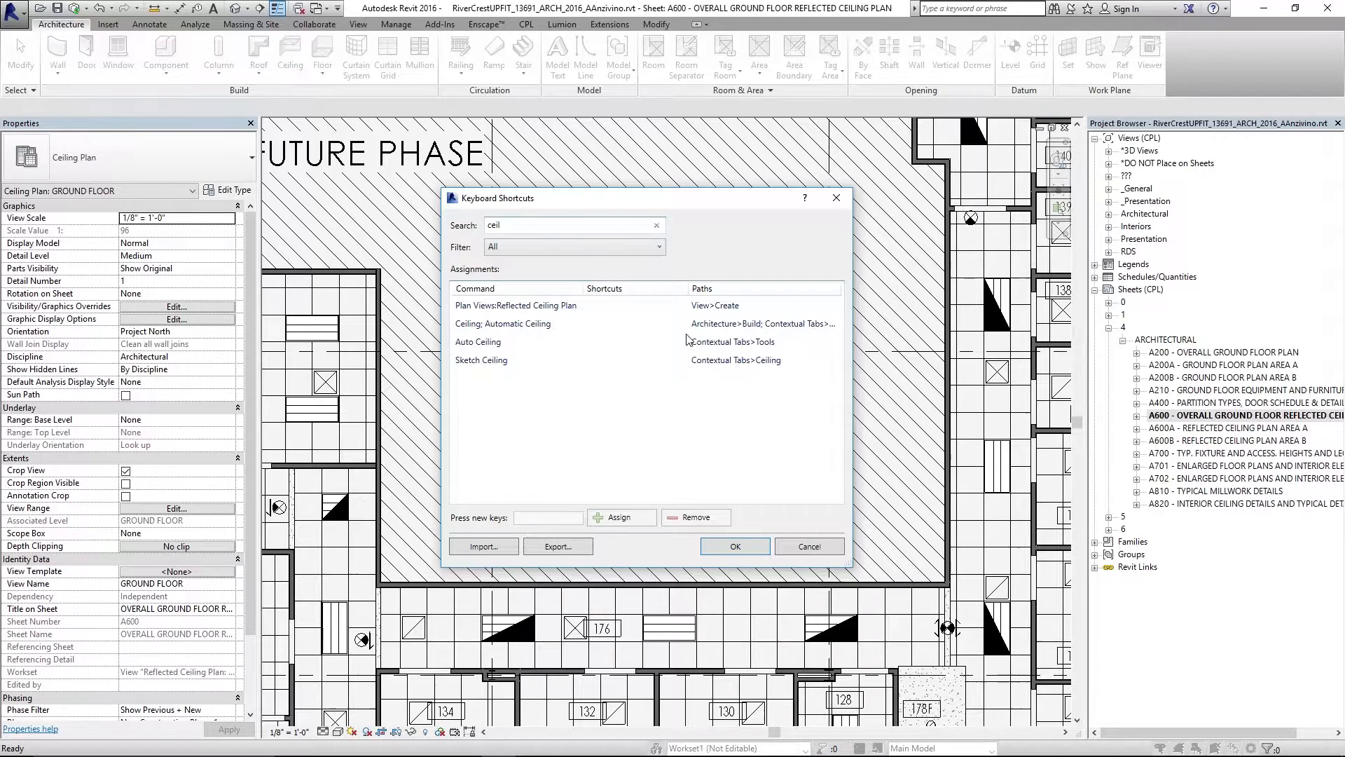
mouse_move(737, 332)
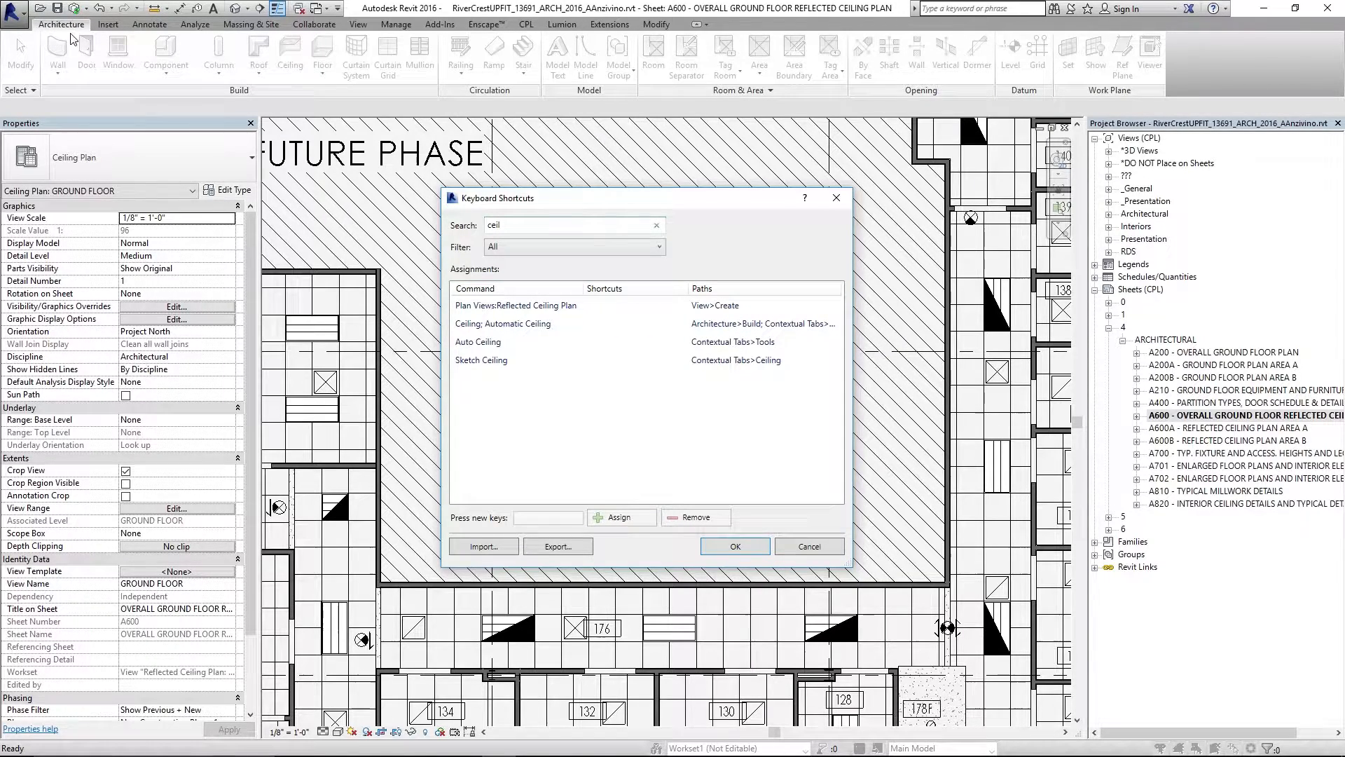
mouse_move(742, 330)
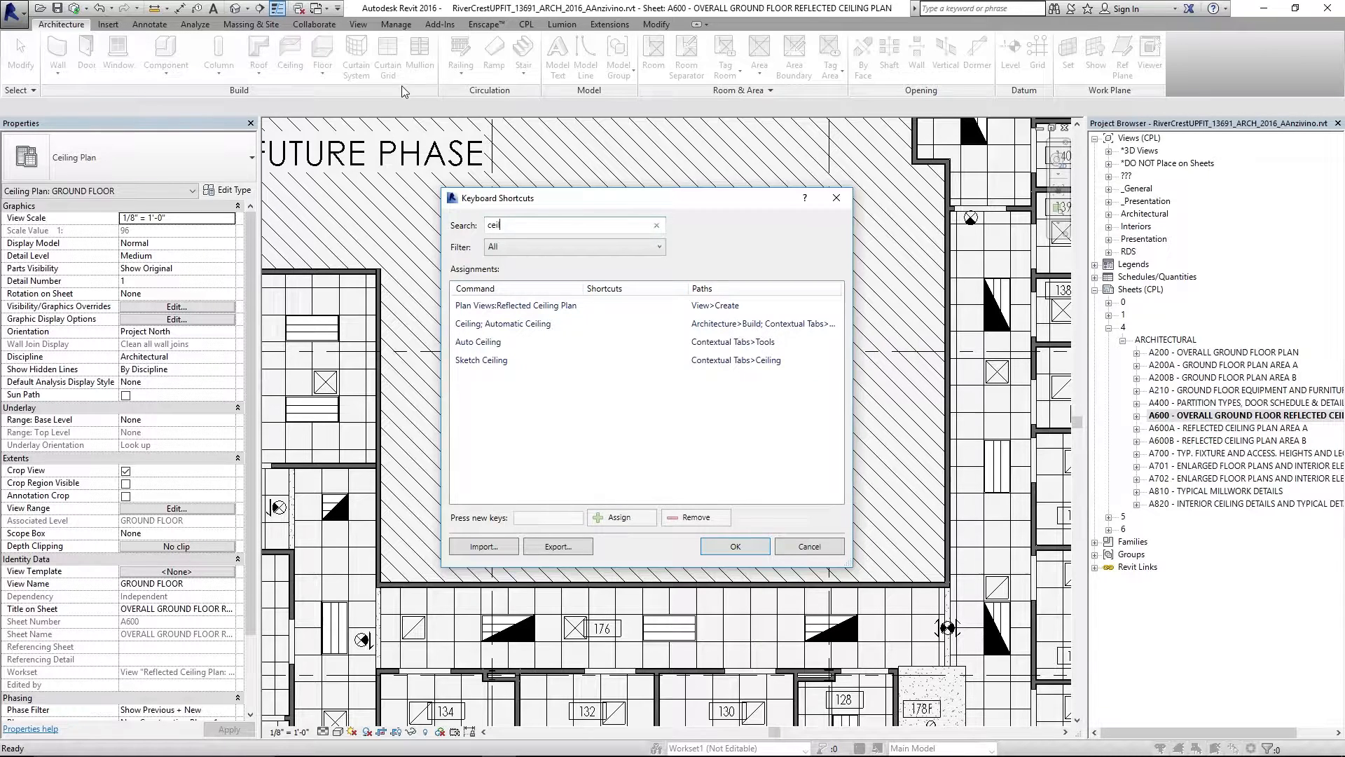
mouse_move(279, 96)
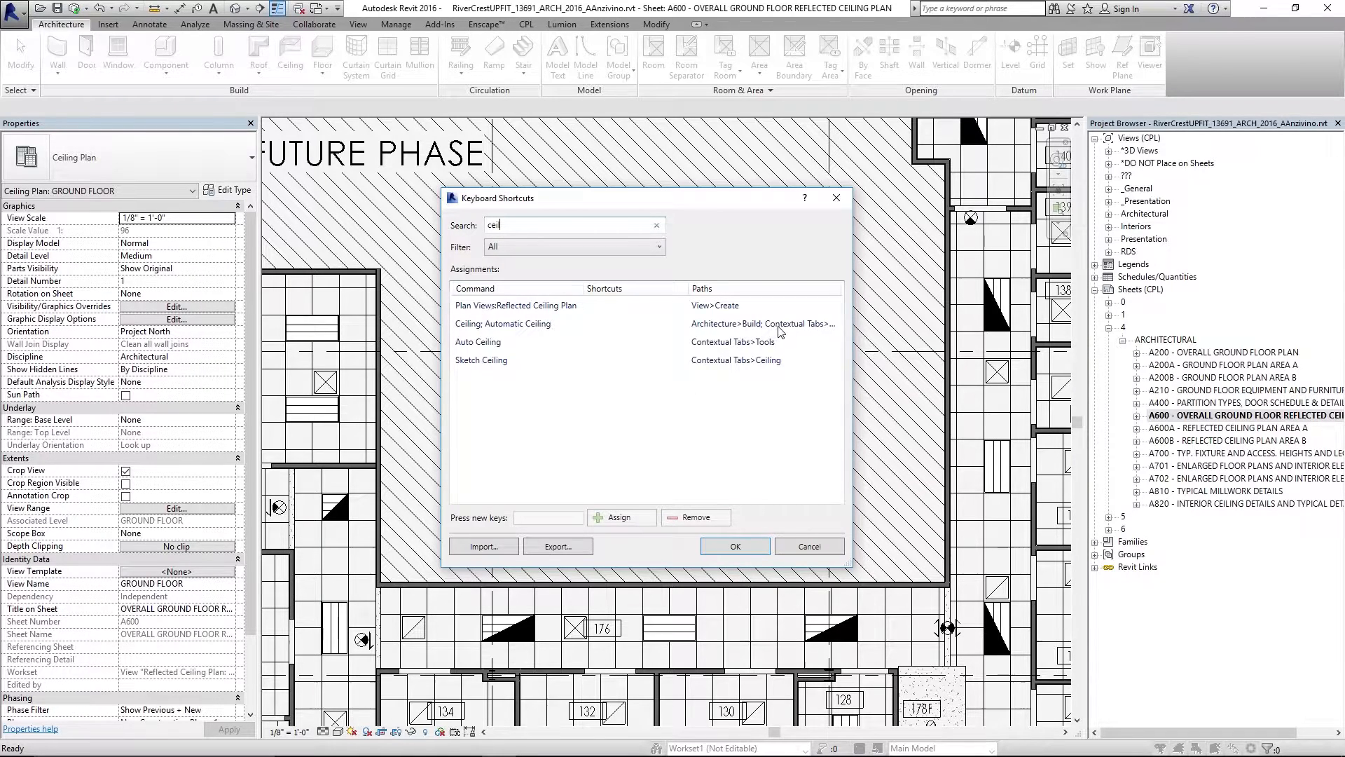
mouse_move(804, 323)
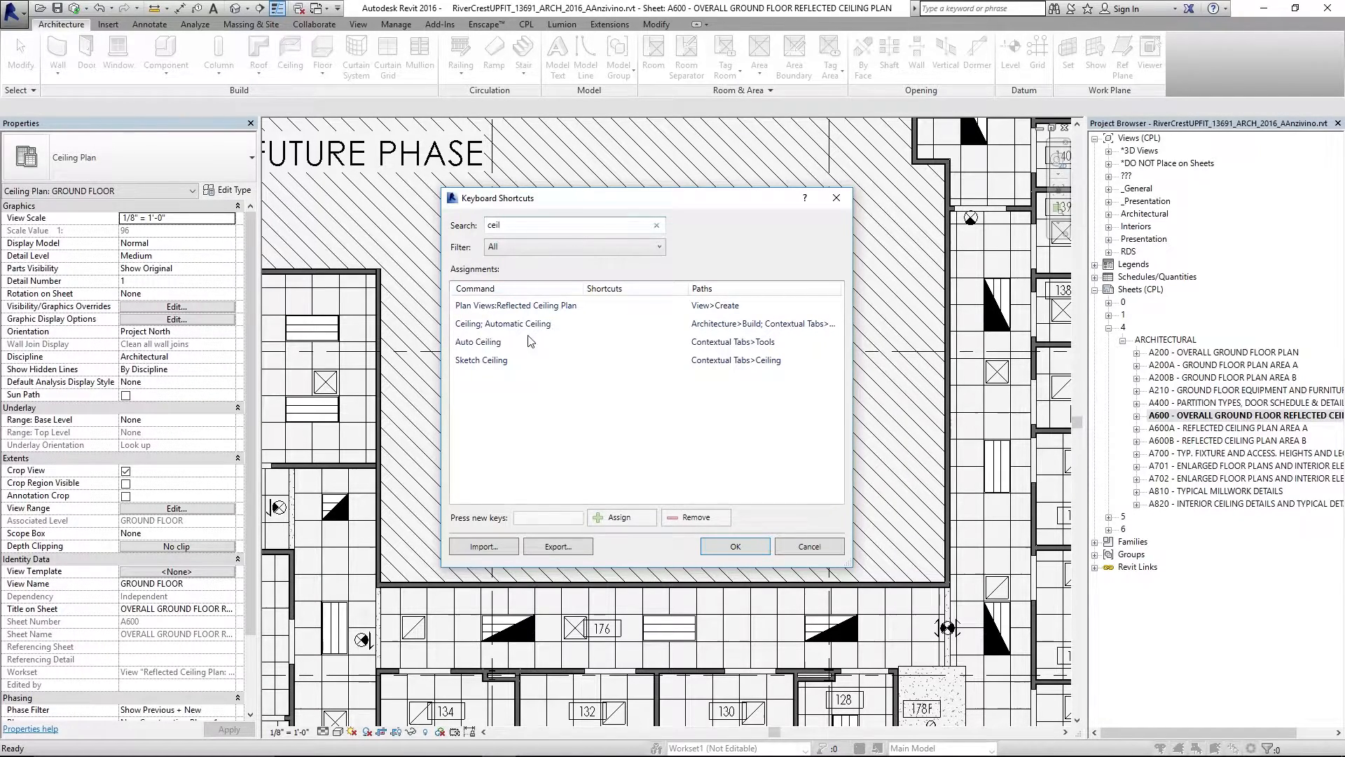
click(503, 324)
text(CE)
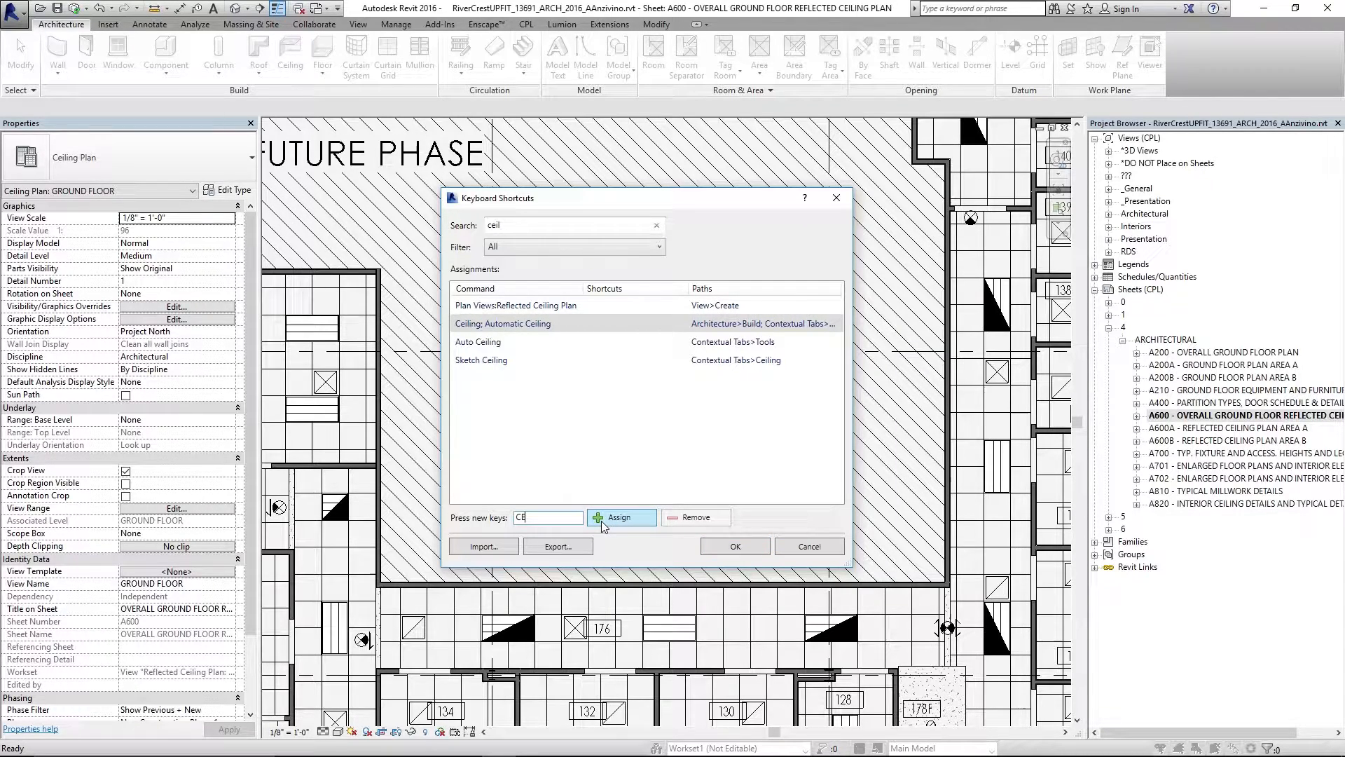
click(619, 517)
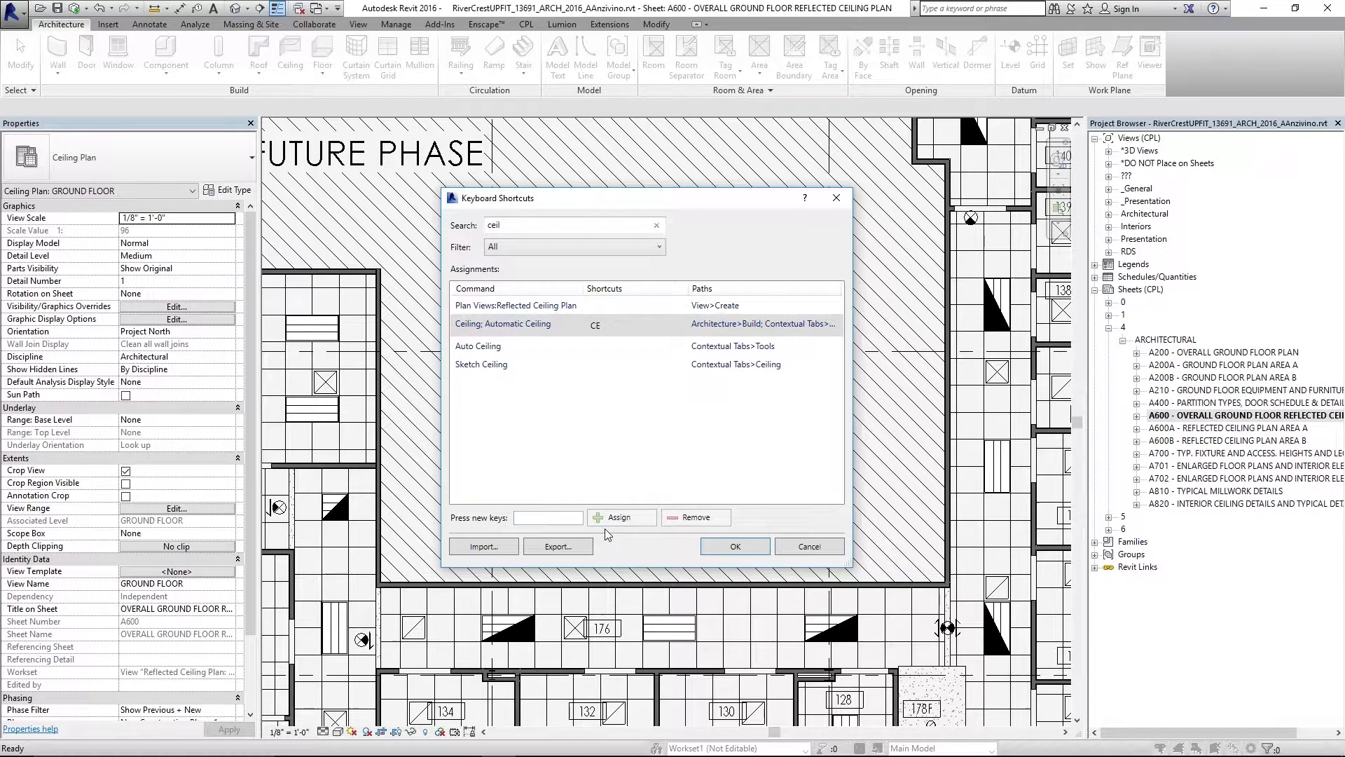
click(633, 323)
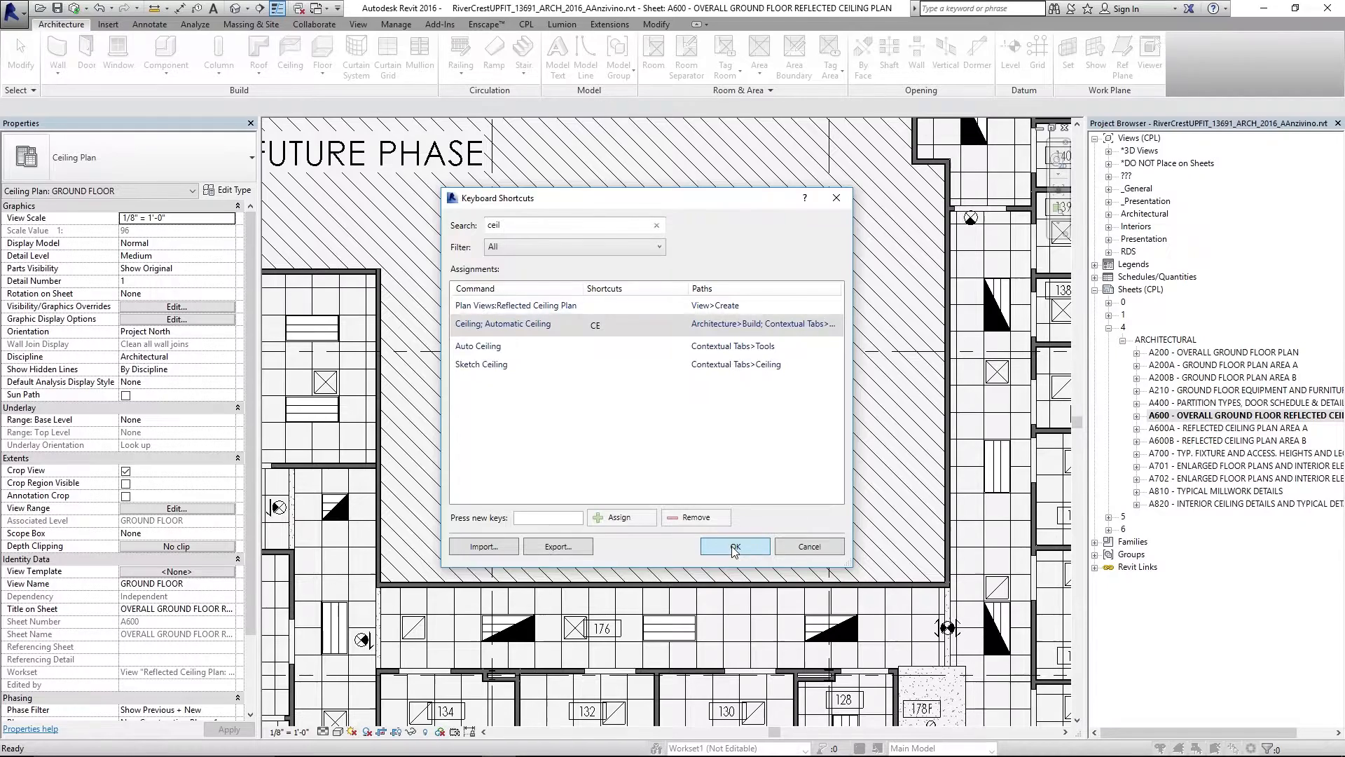
- Save the CE shortcut and use it to place a second ceiling below the first
click(734, 546)
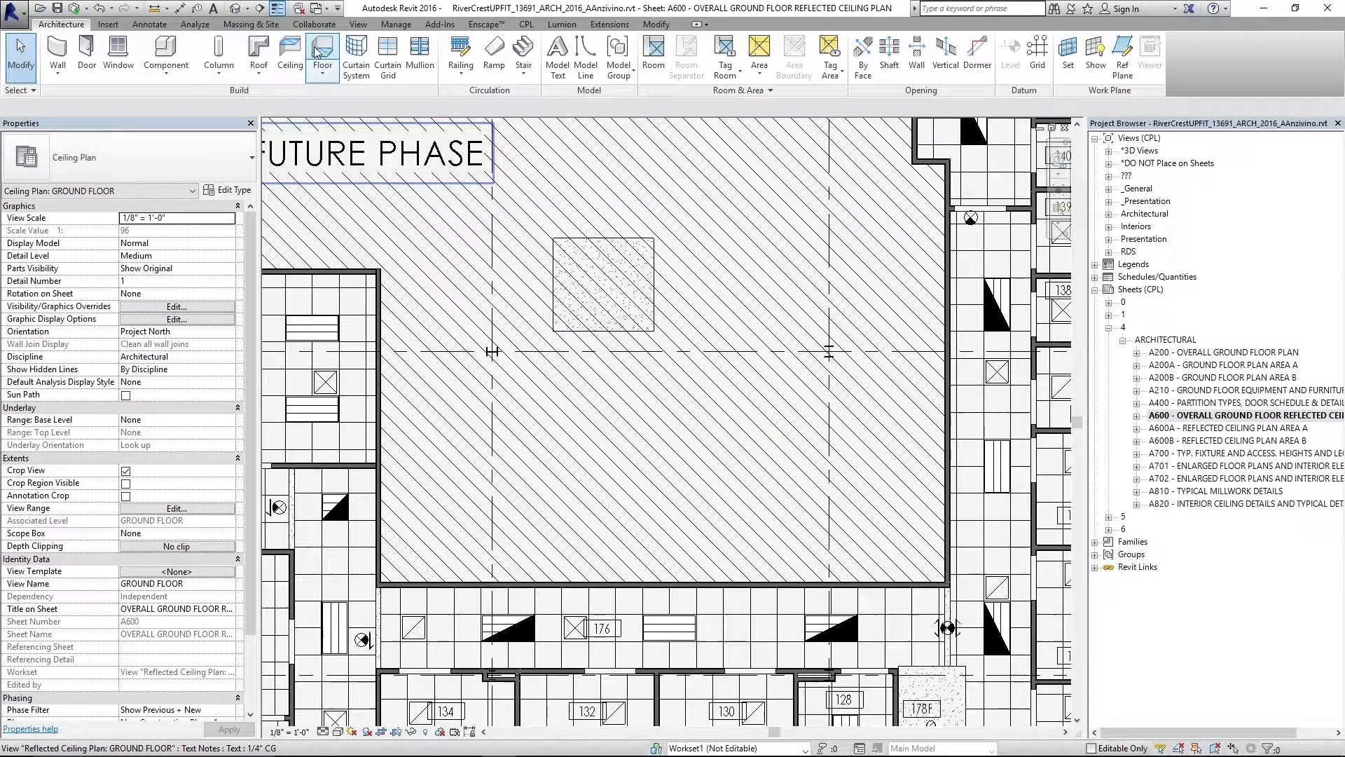
click(148, 23)
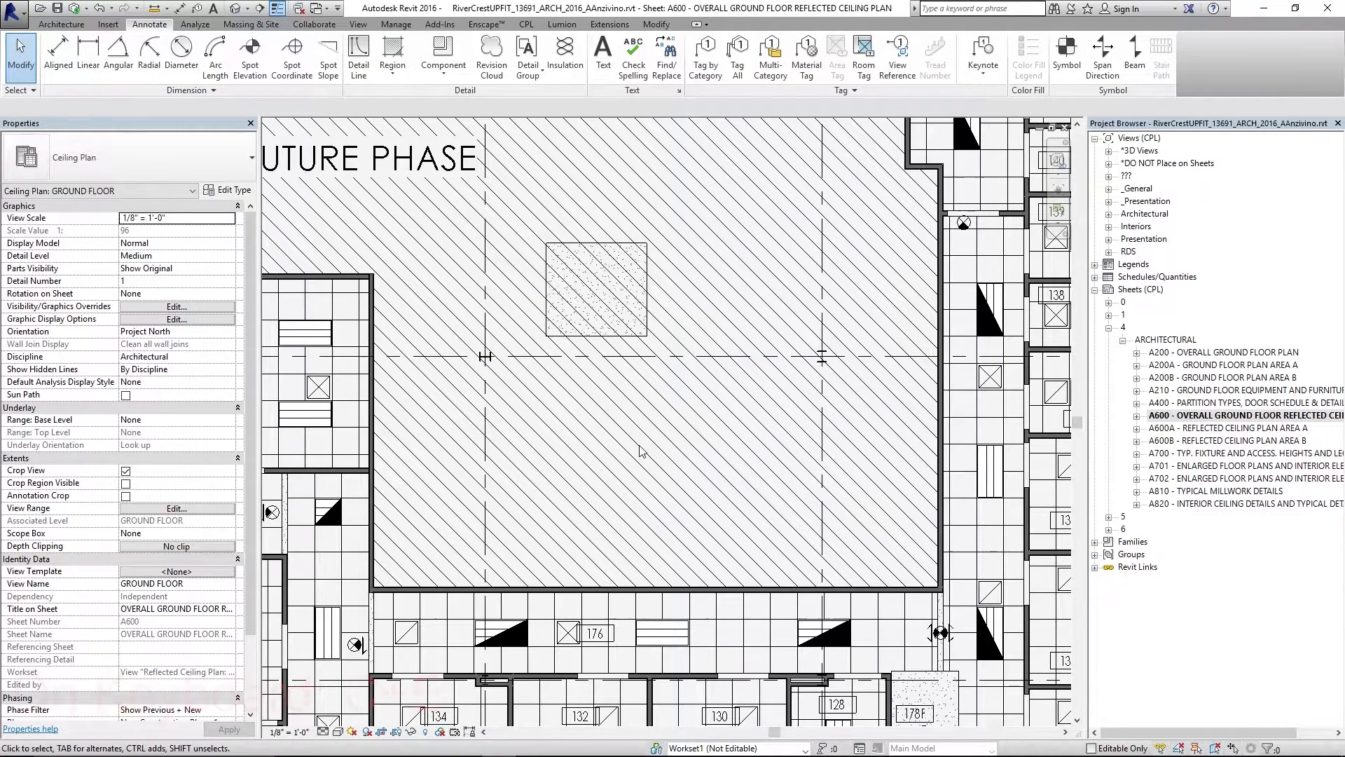
key(c)
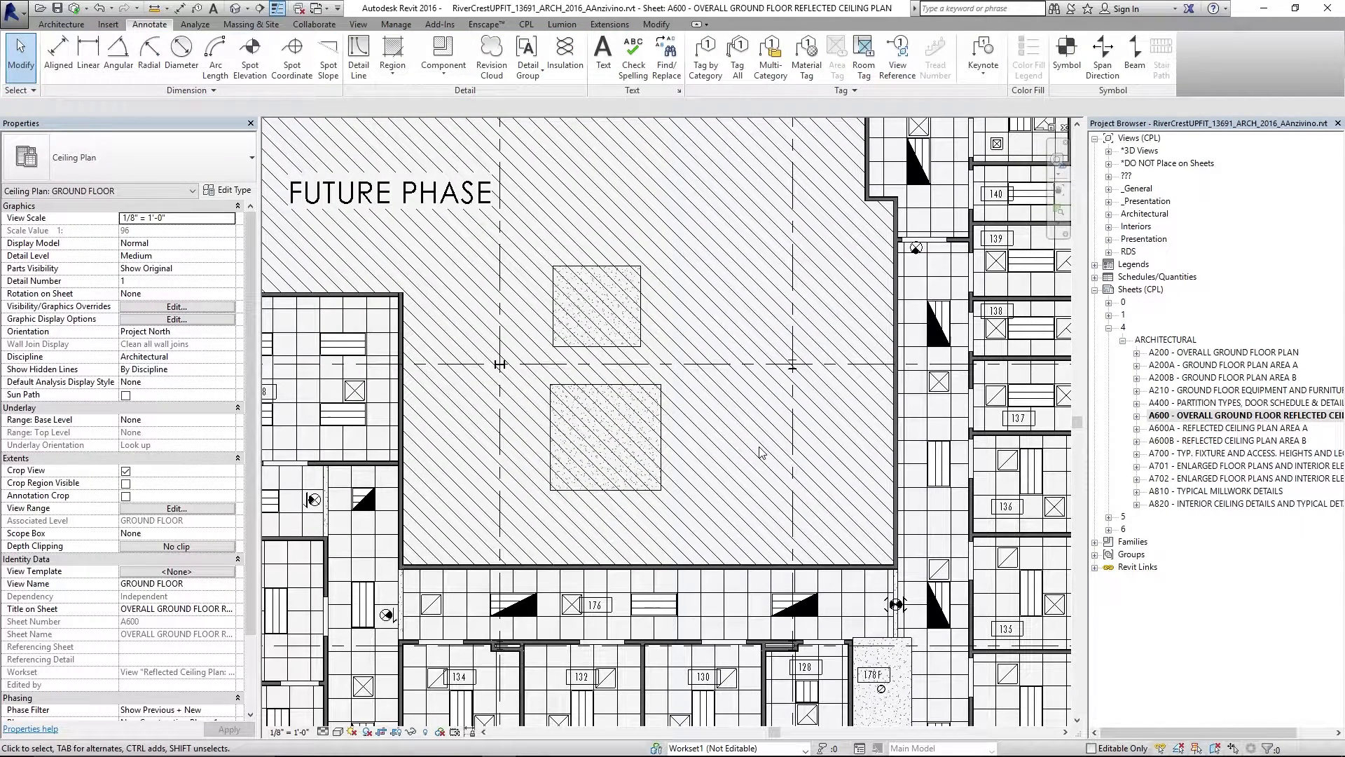
click(343, 345)
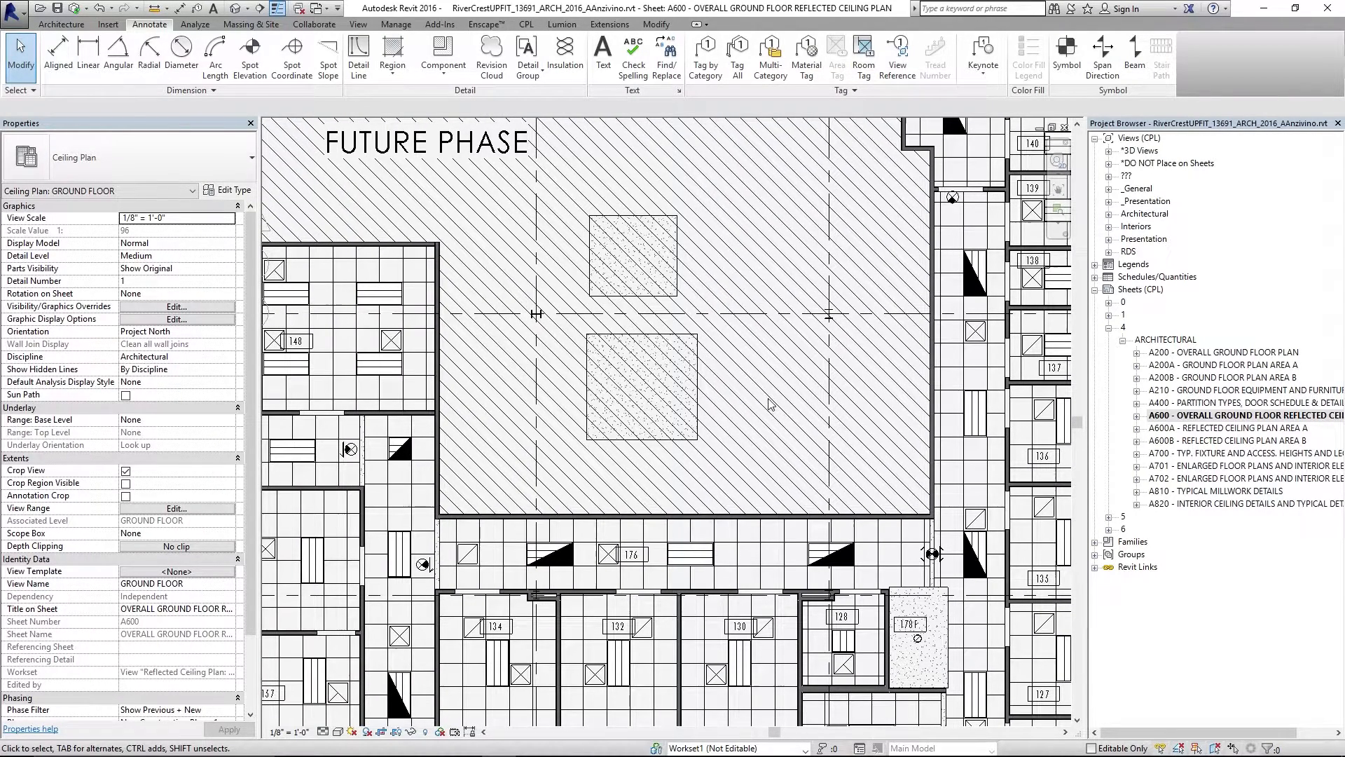
- Use Create Similar on the Ceiling Mounted Basket 2x4 light and place it on the ceiling face
key(ctrl+s)
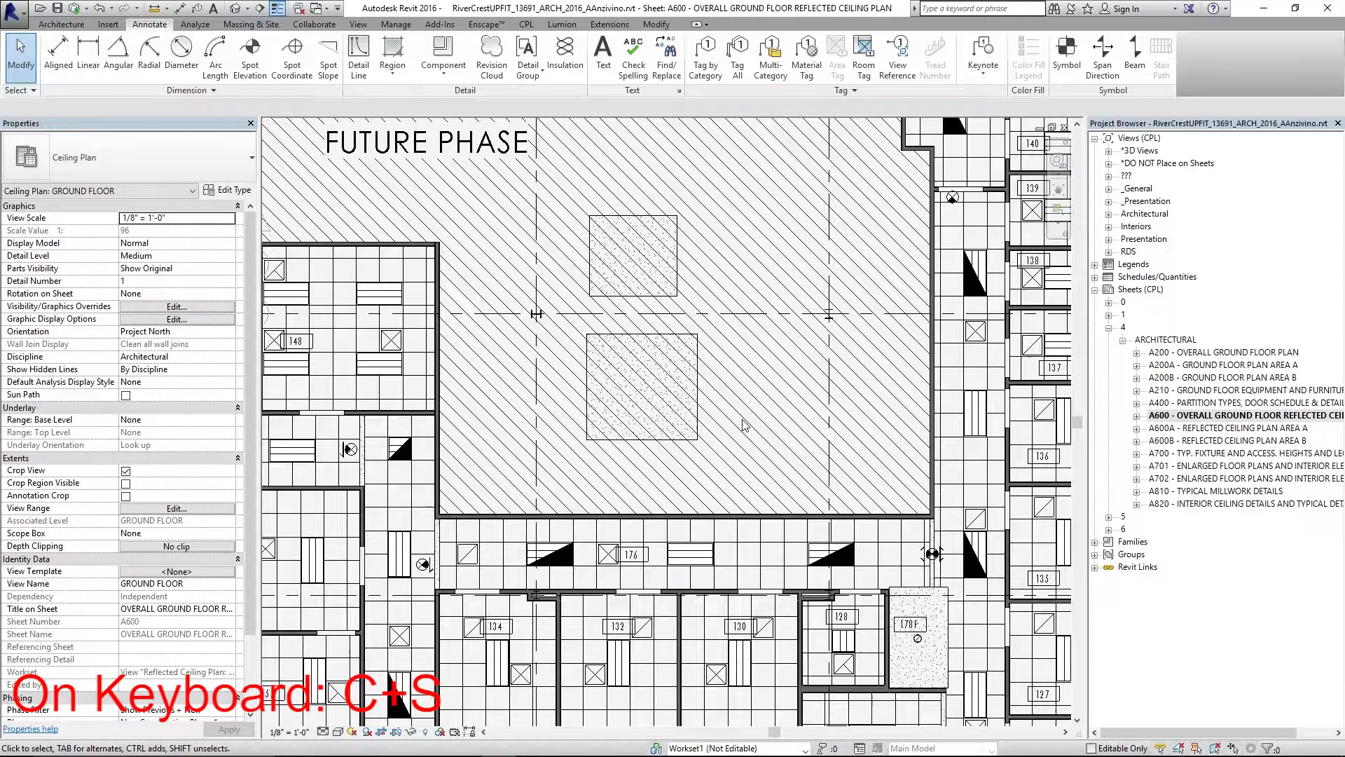
click(641, 386)
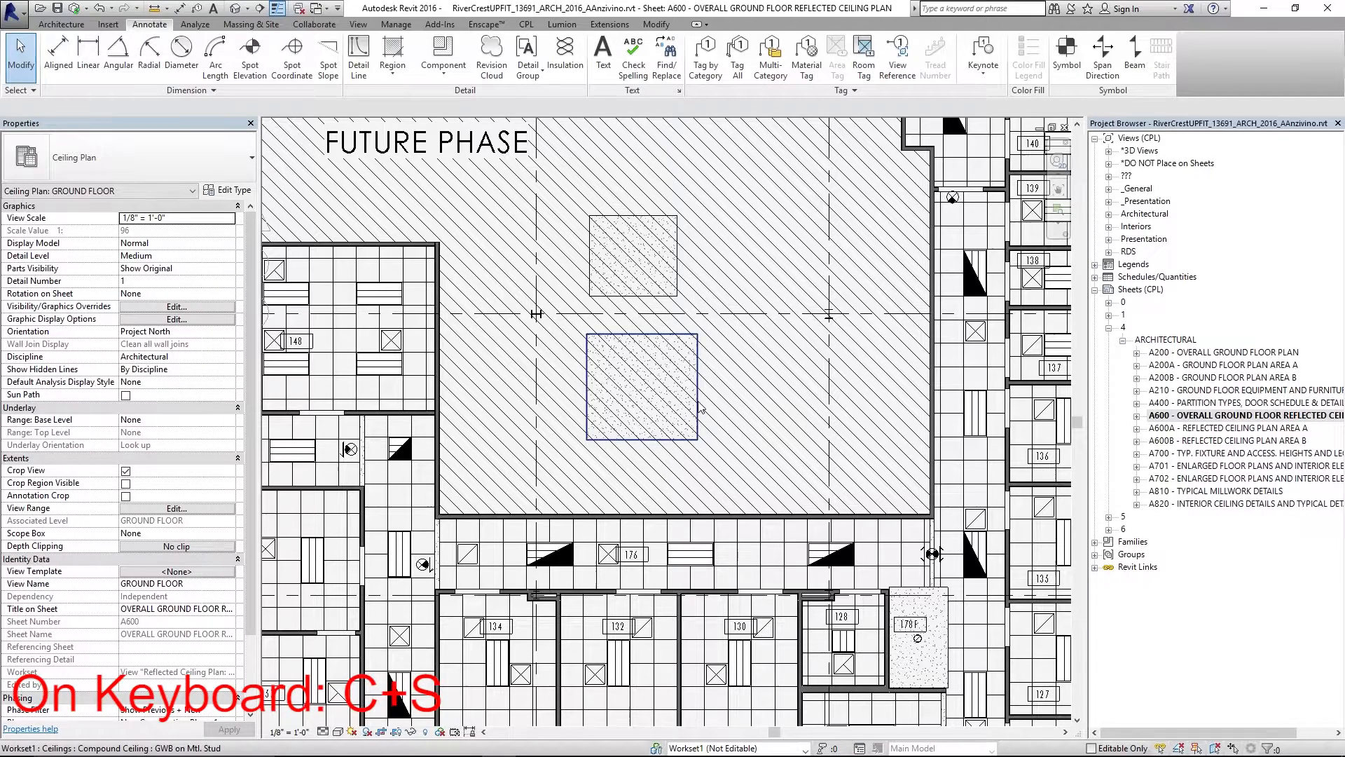
click(695, 553)
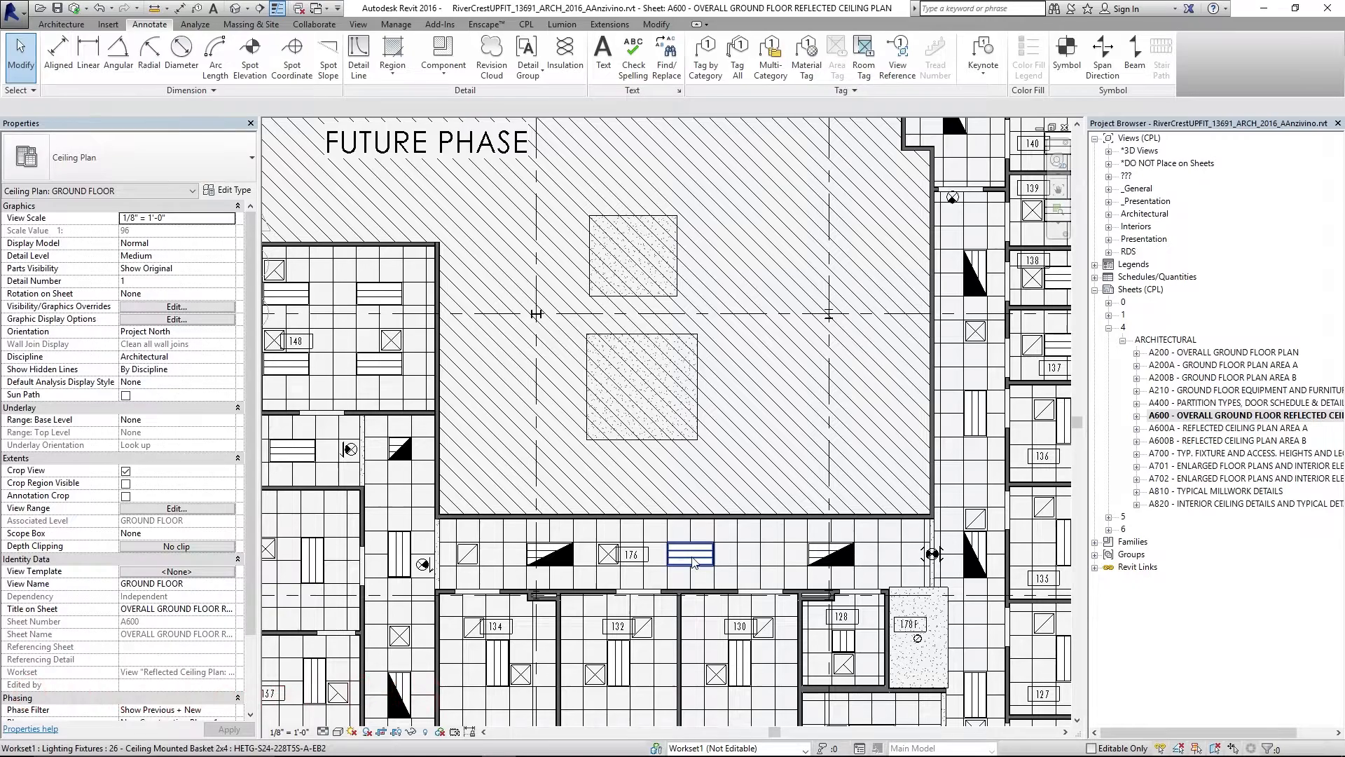
click(693, 554)
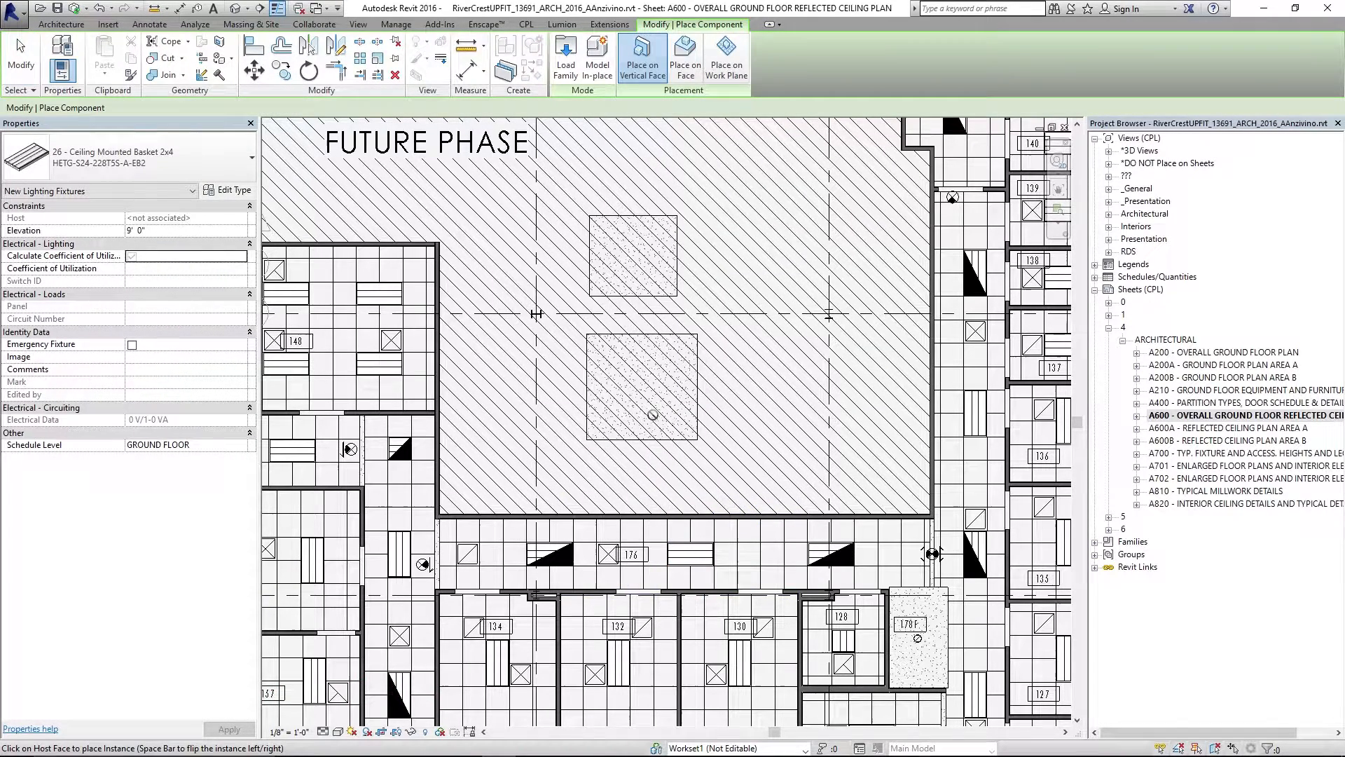
mouse_move(116, 163)
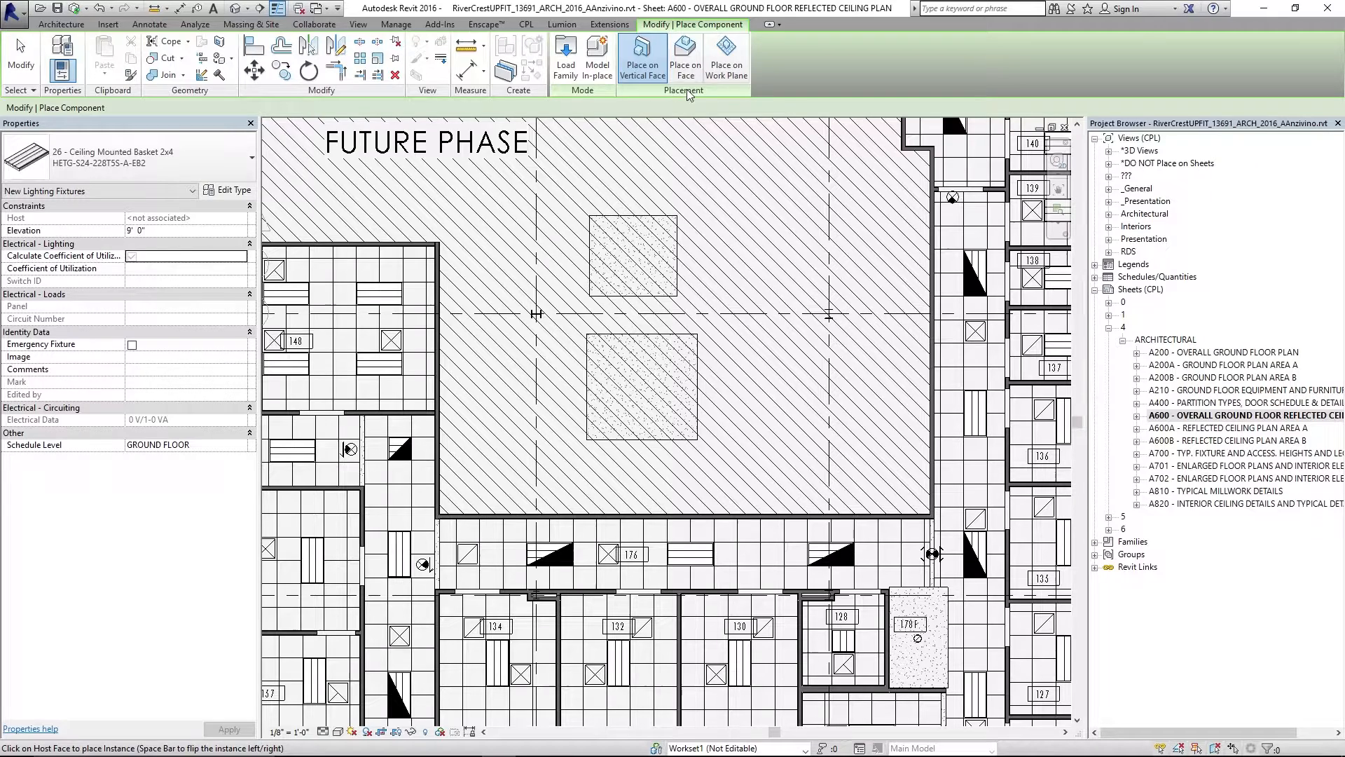
click(684, 57)
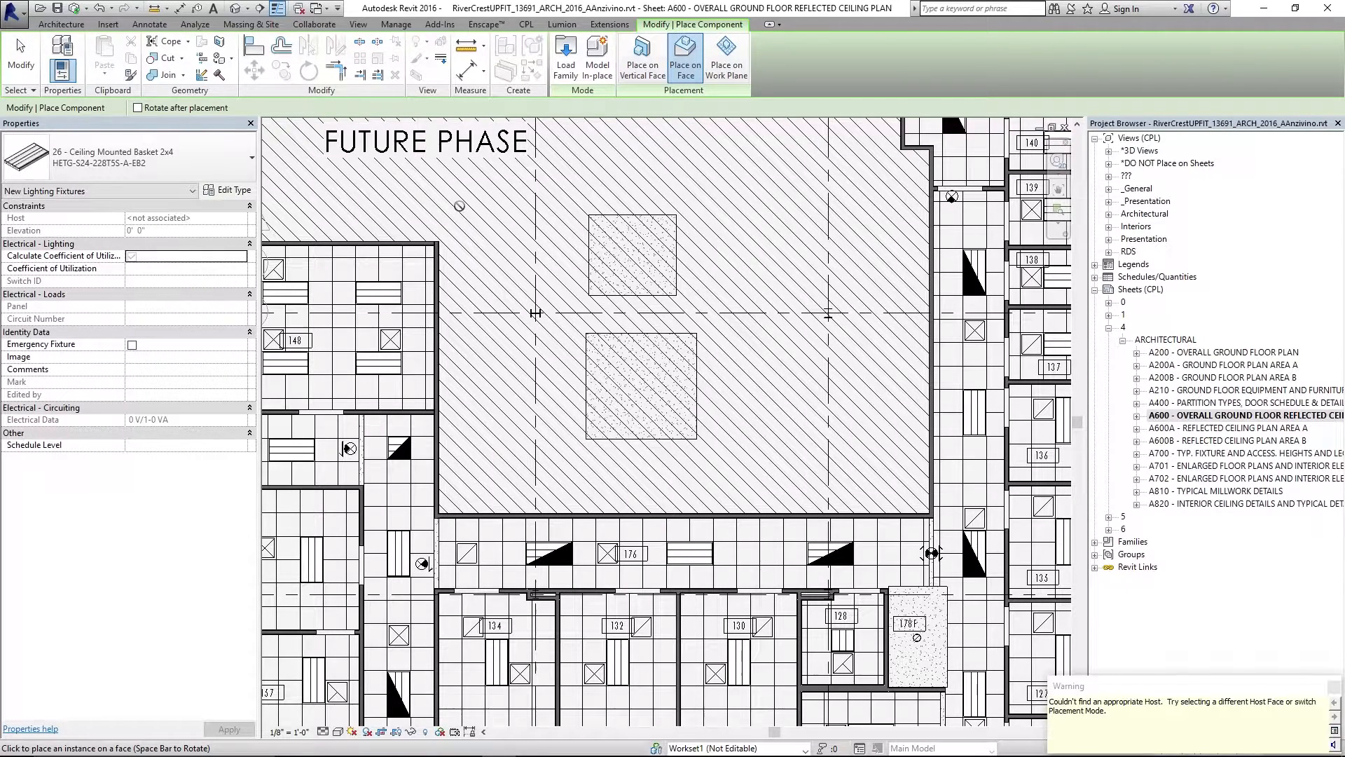
click(149, 24)
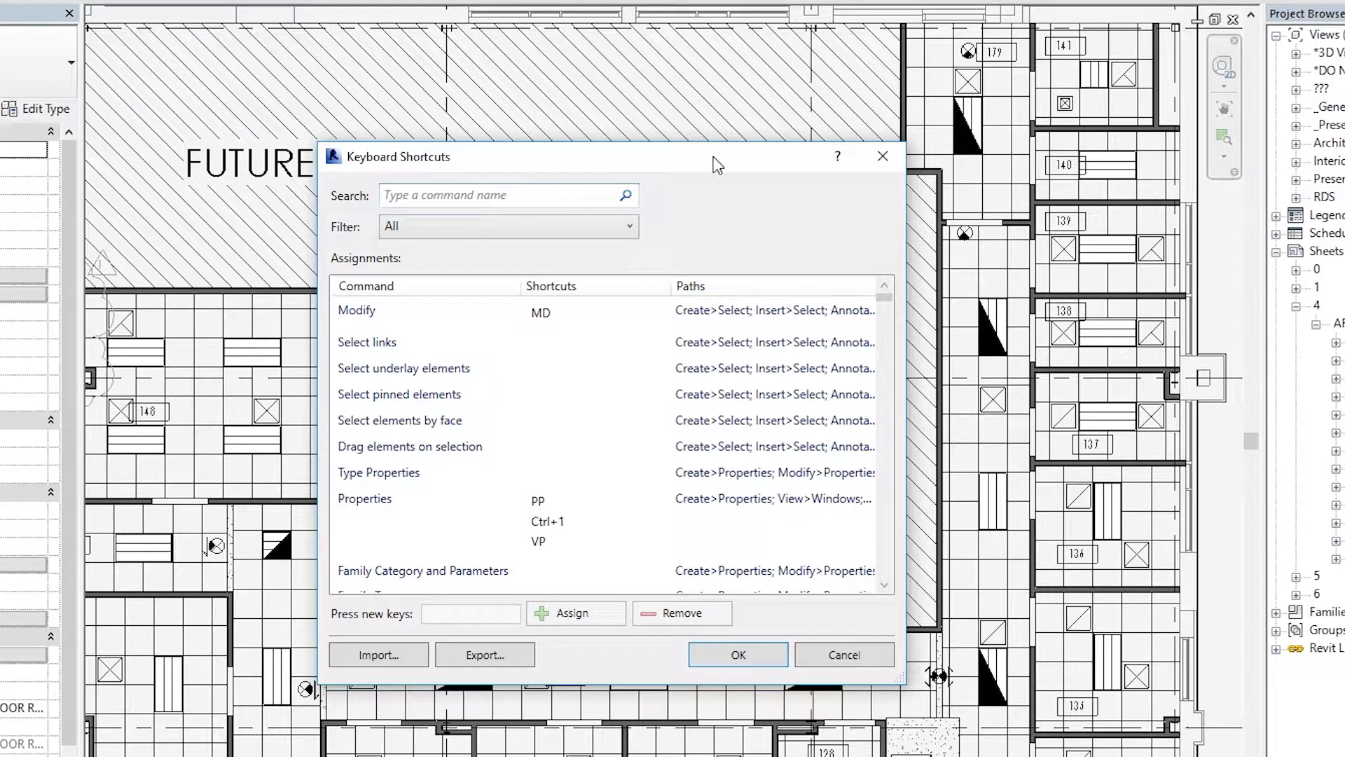
- Filter the Keyboard Shortcuts list by 'deta' and select the Detail Component command
text(detail c)
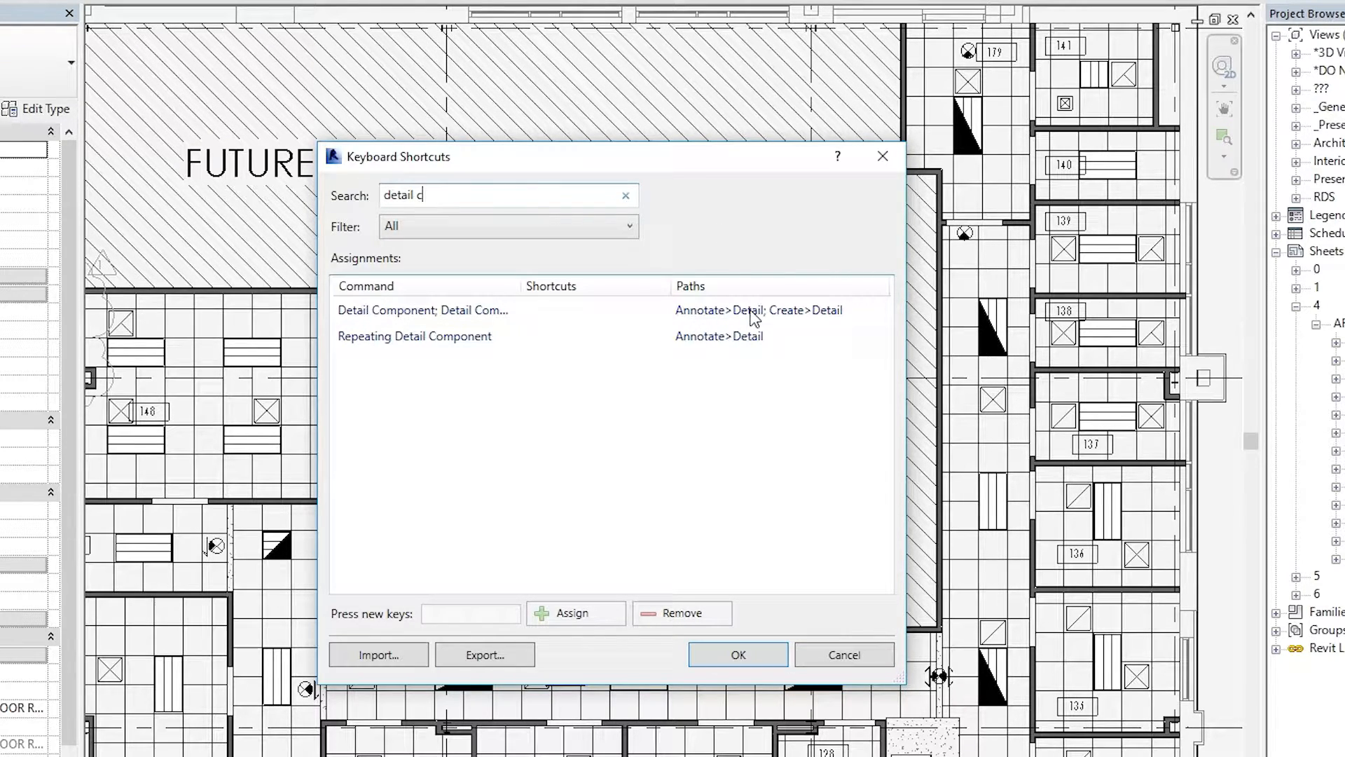
click(421, 309)
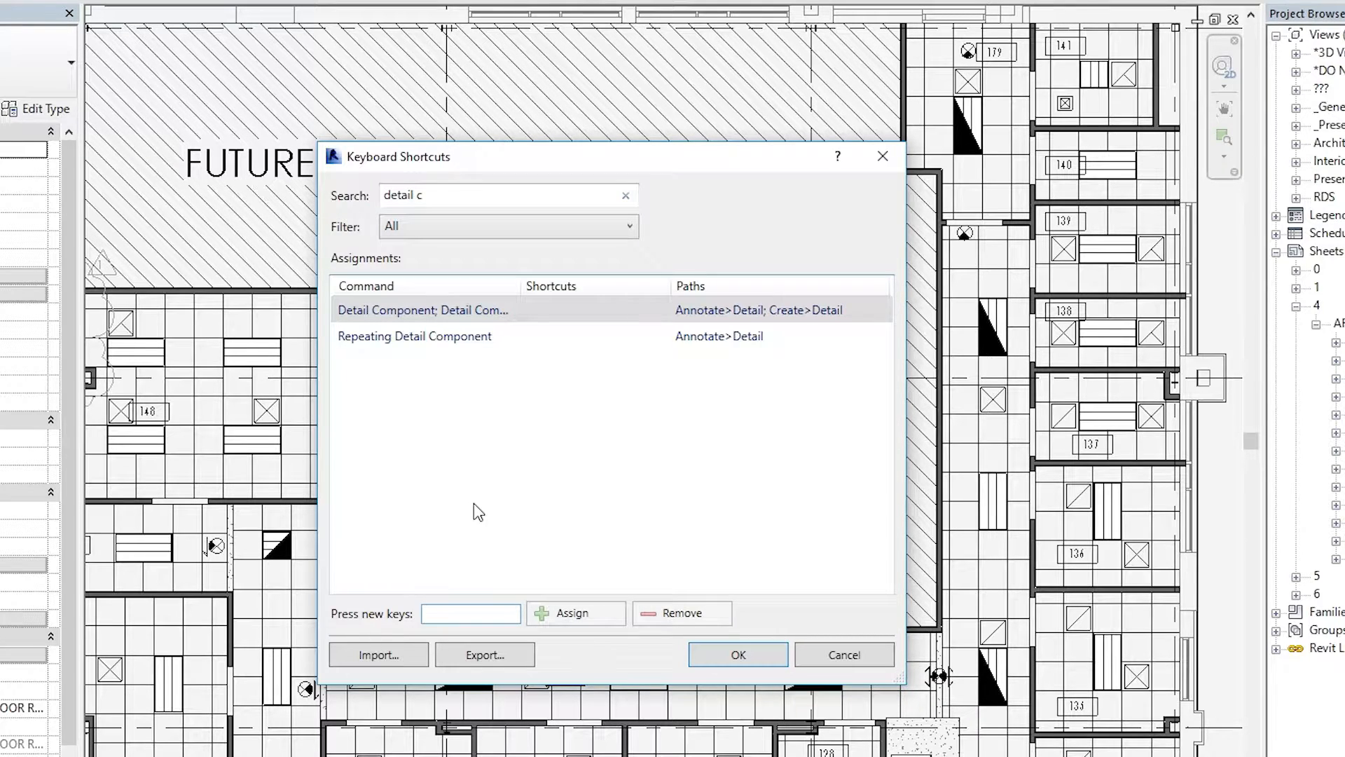
- Assign DC to Detail Component, accepting the duplicate warning with Check Duct Systems
text(DC)
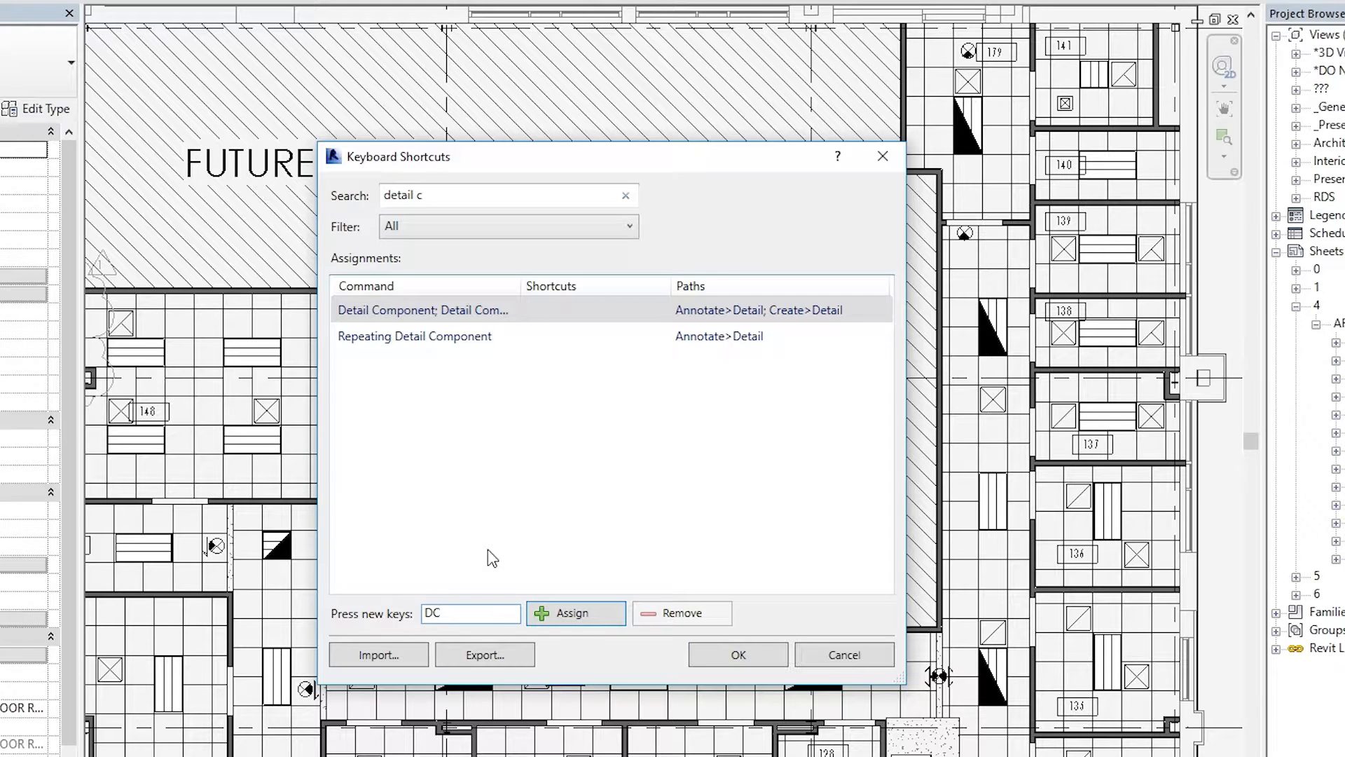
click(575, 613)
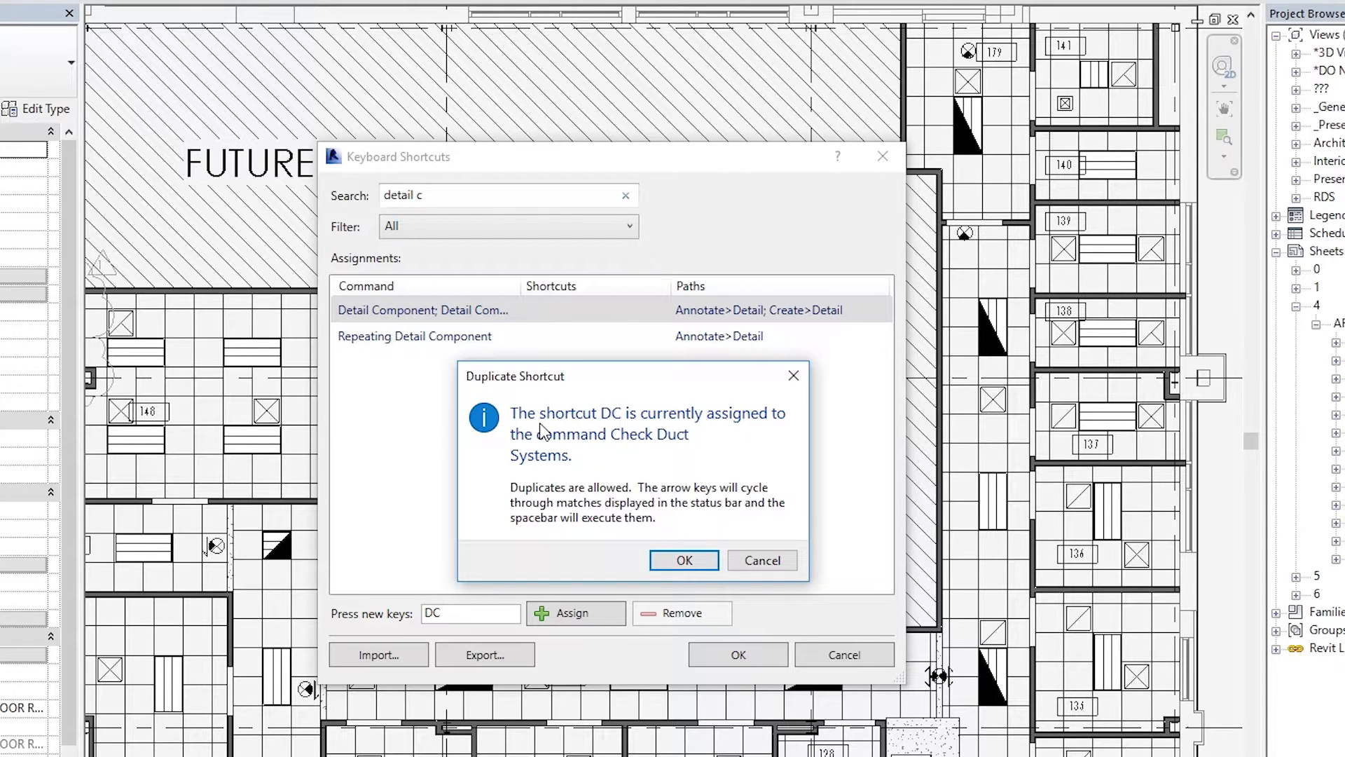
mouse_move(632, 475)
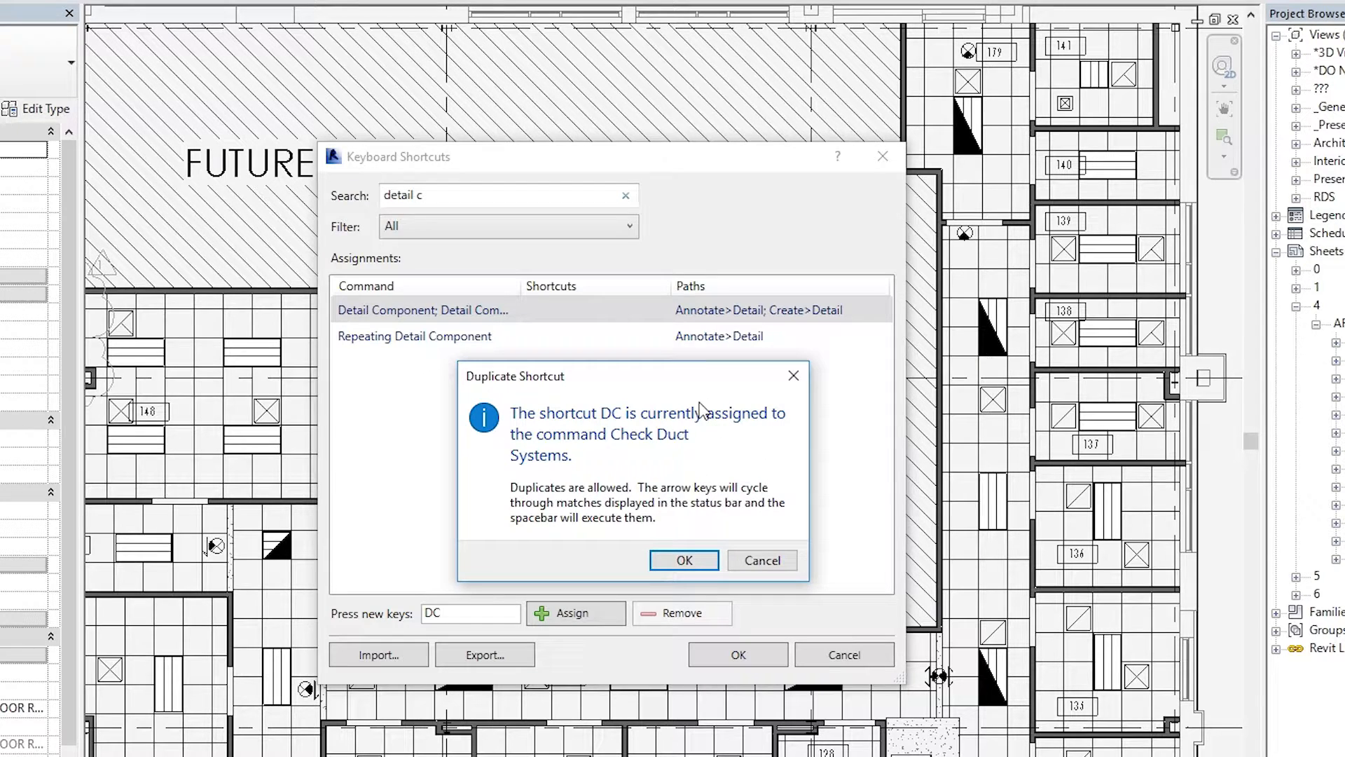
click(684, 559)
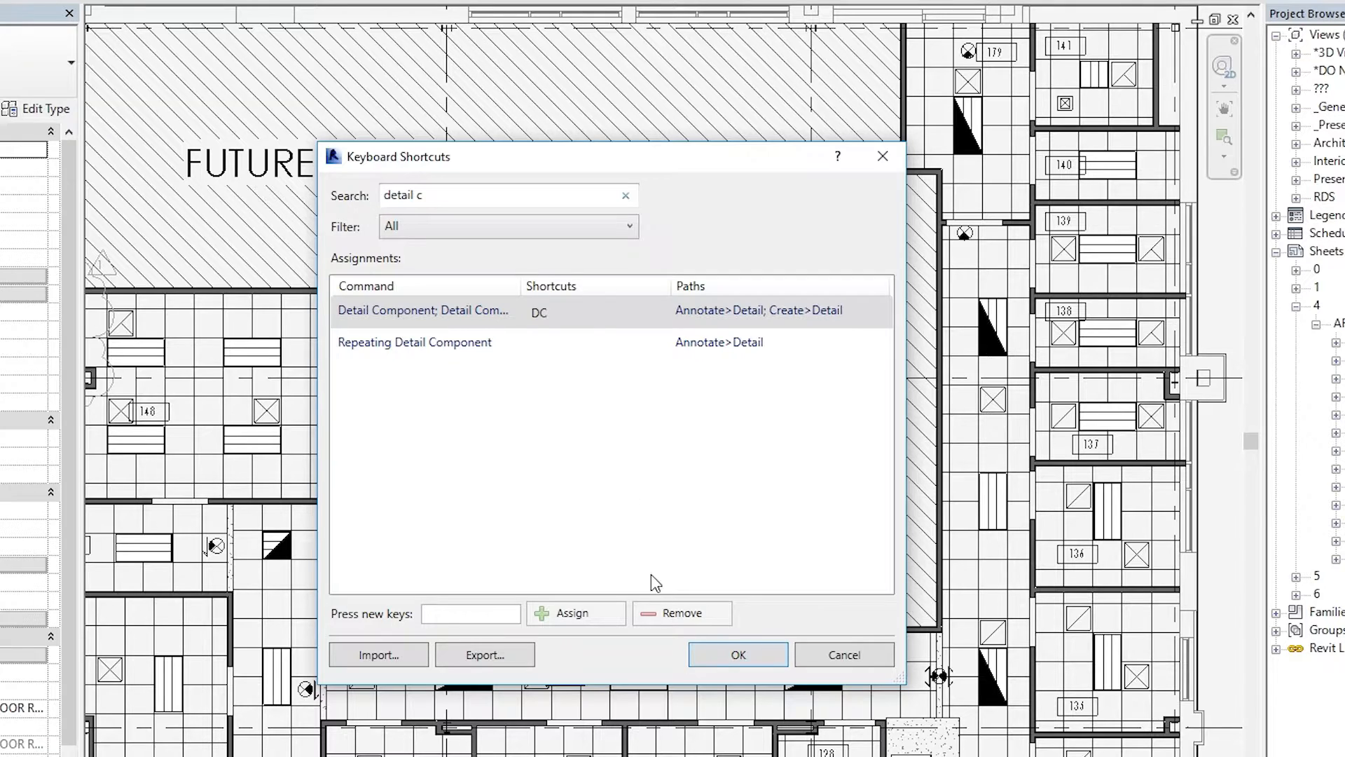
mouse_move(595, 530)
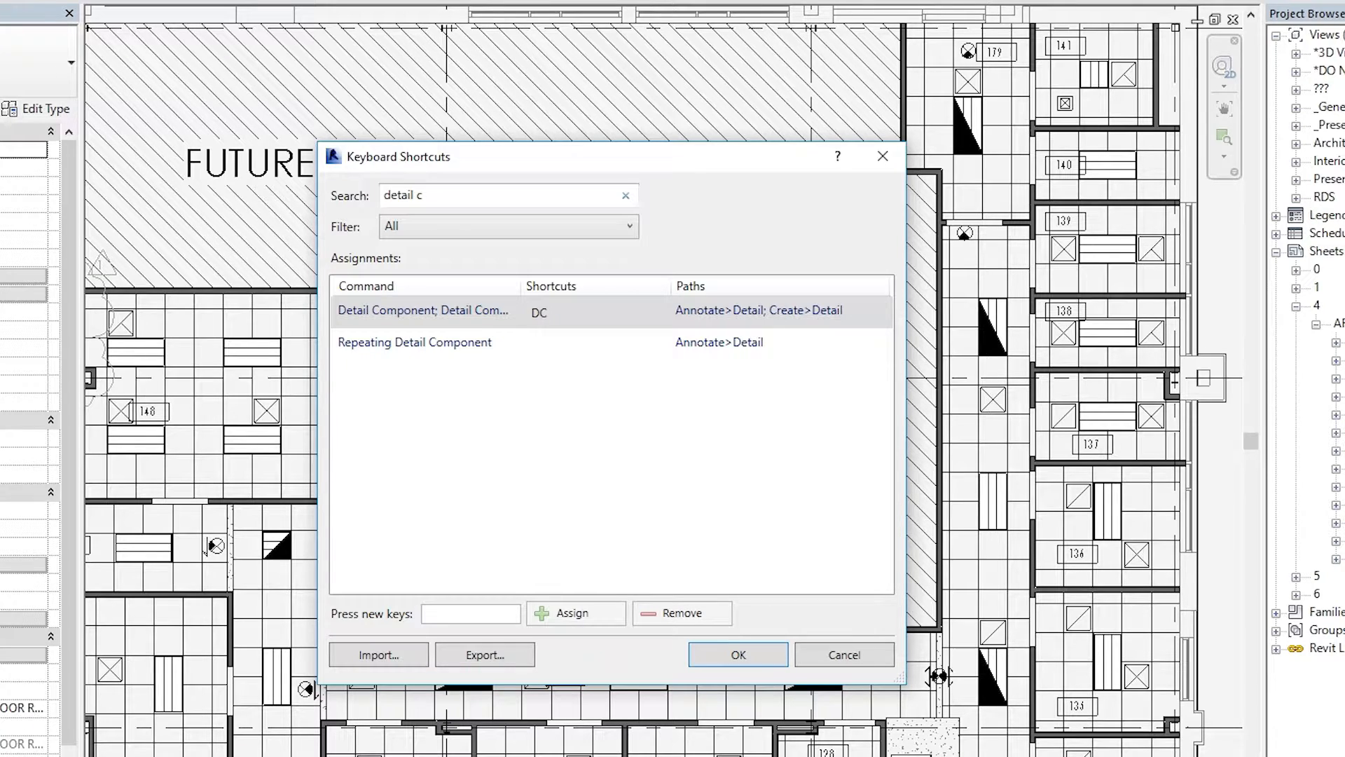
triple_click(506, 195)
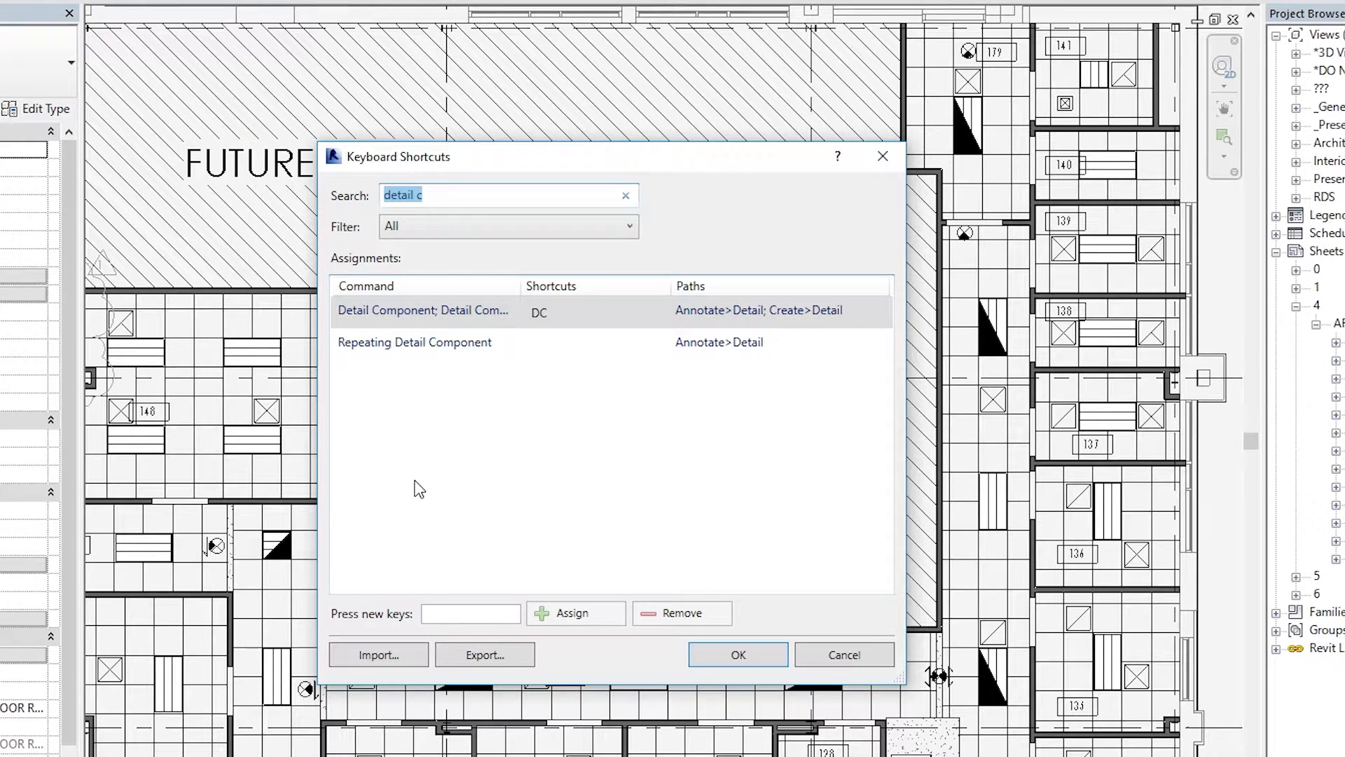
- Remove the DC shortcut from Check Duct Systems and save the shortcut changes
text(check)
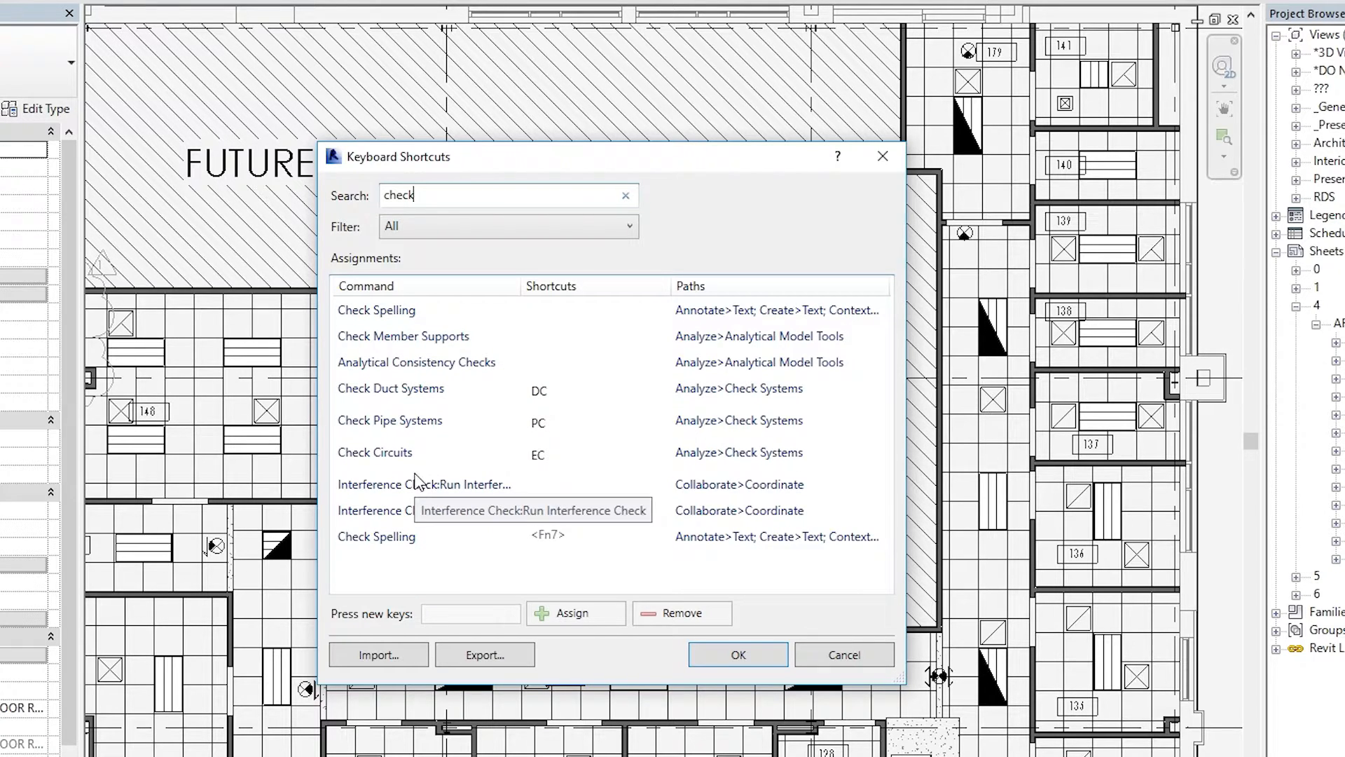
click(391, 387)
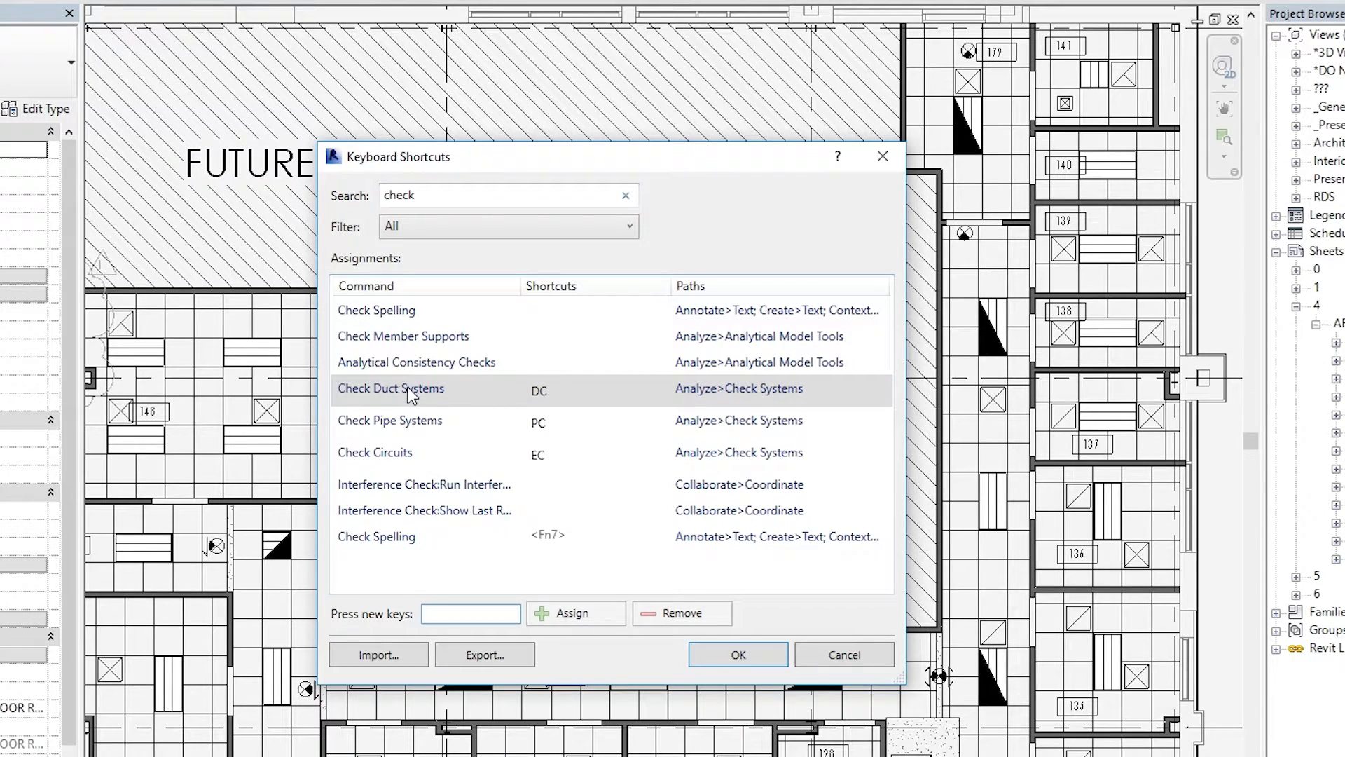
click(538, 391)
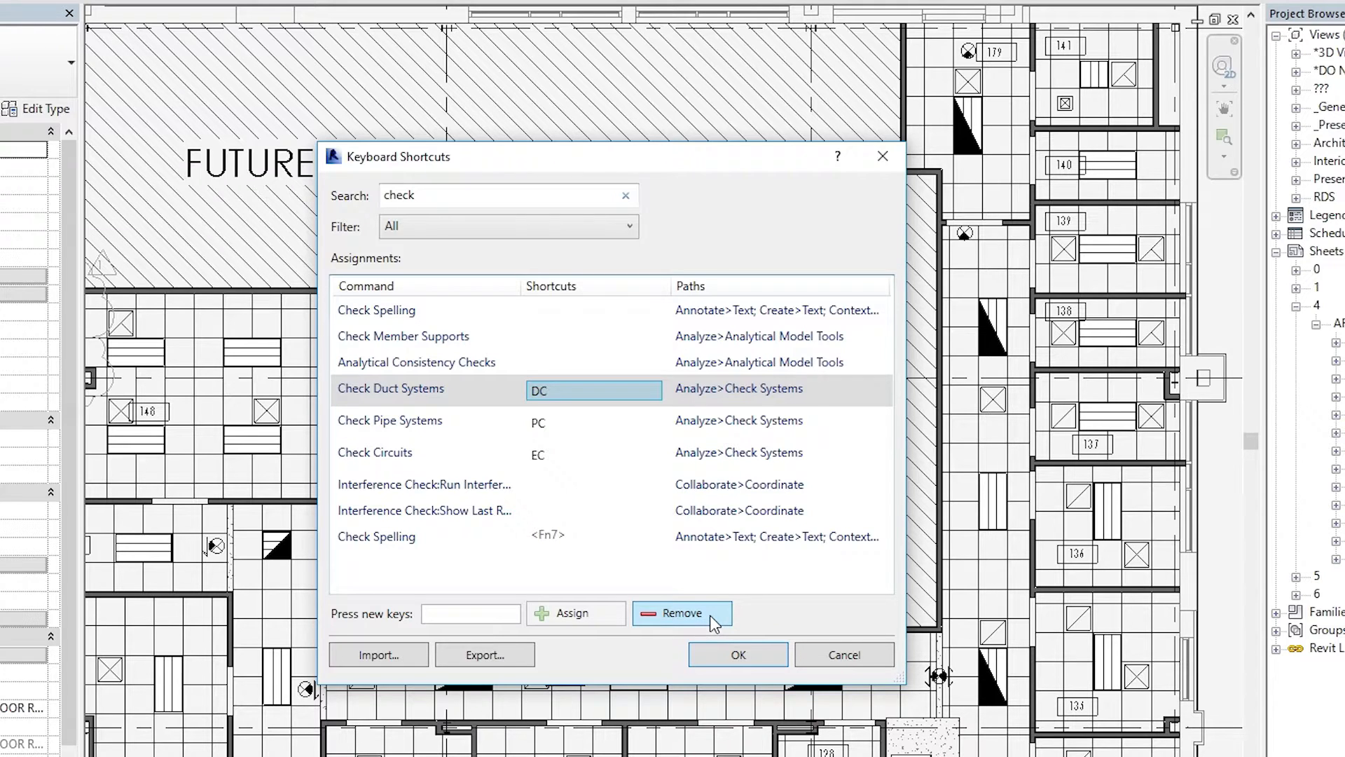
click(681, 612)
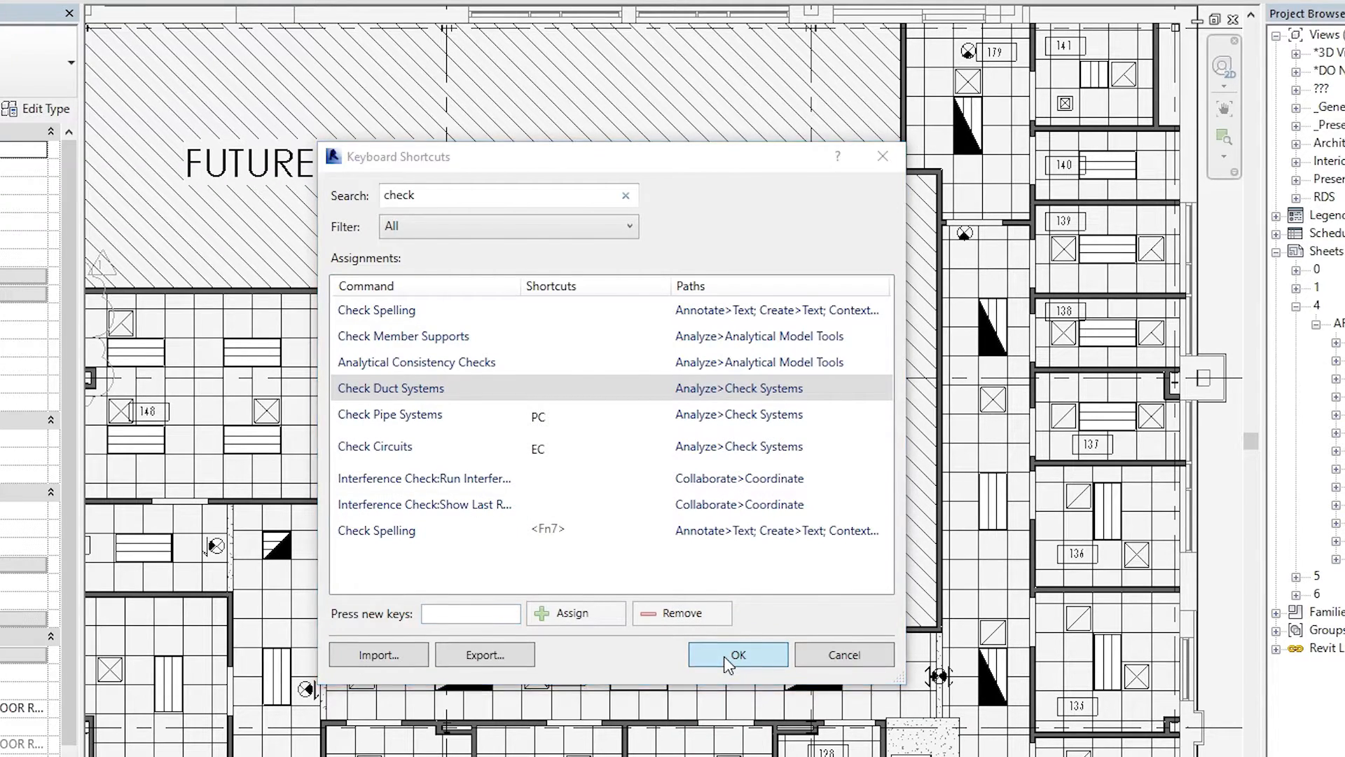
click(736, 654)
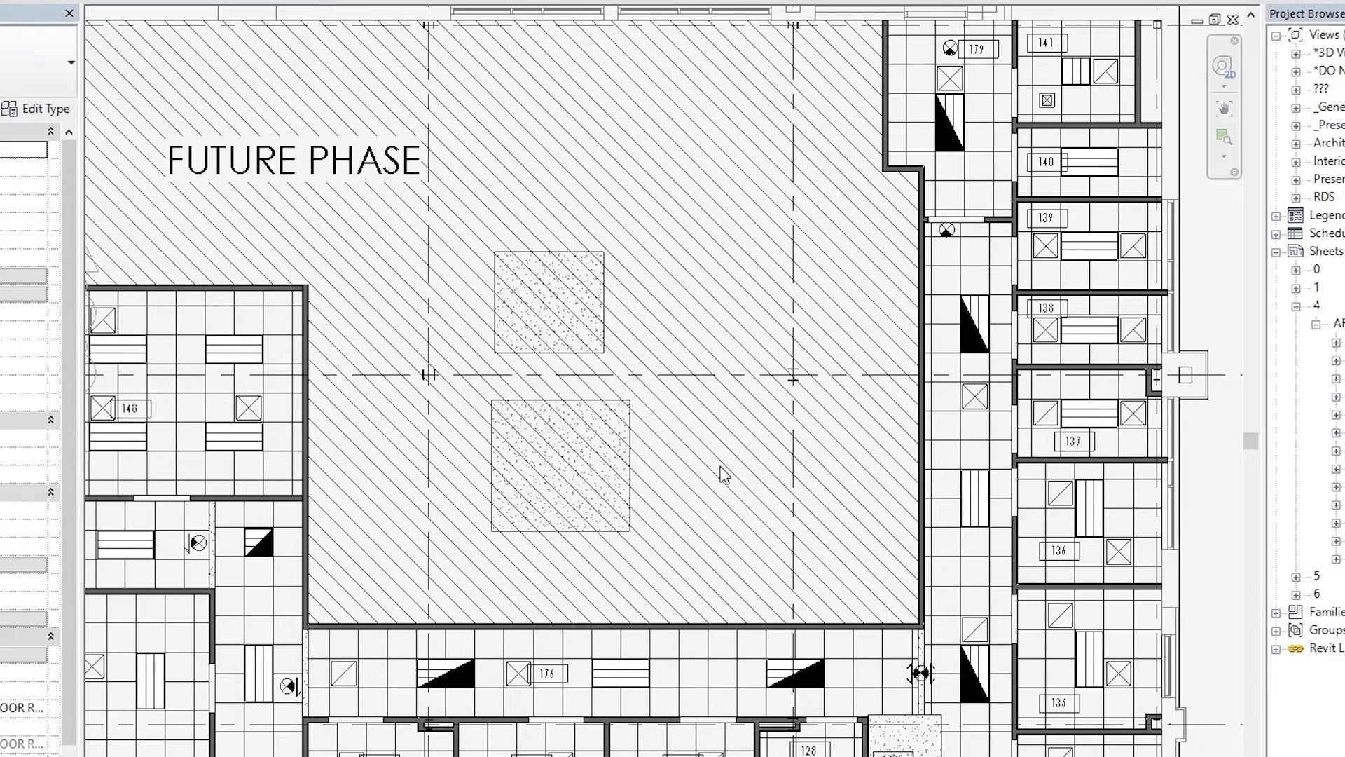